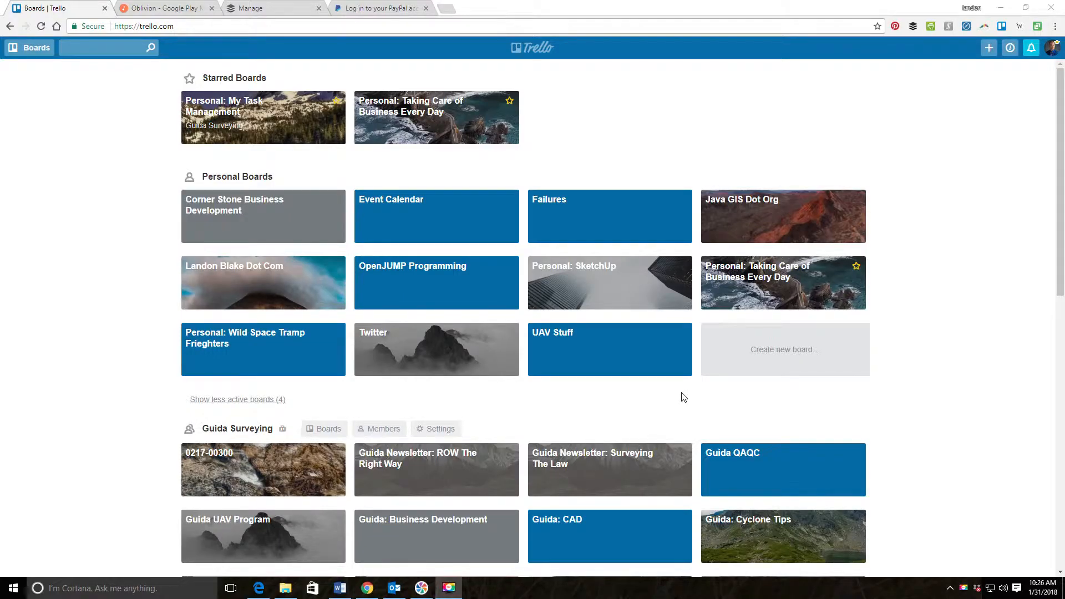
mouse_move(828, 410)
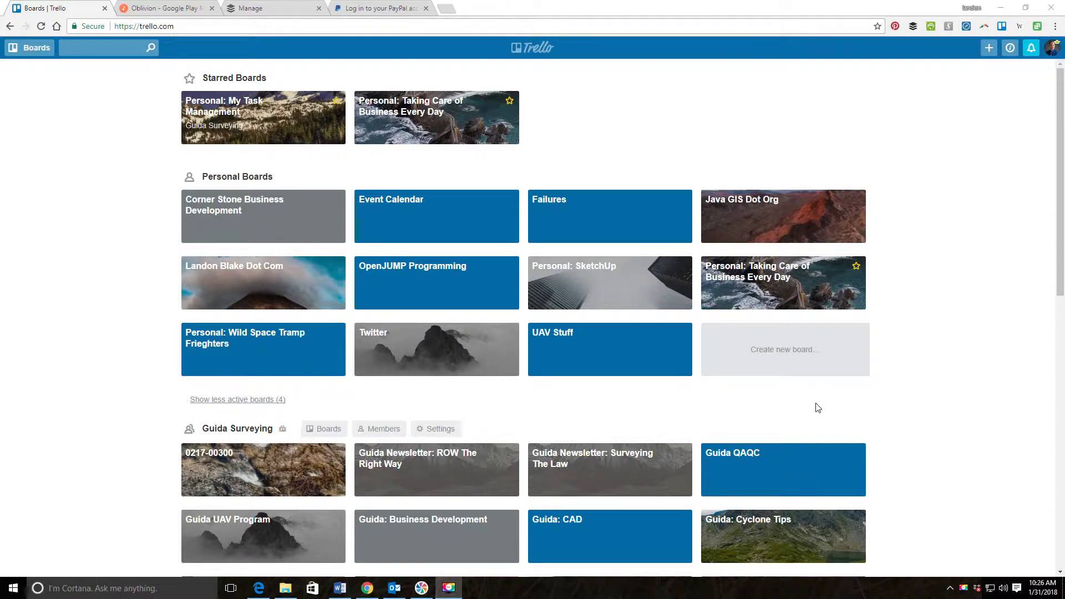
mouse_move(618, 74)
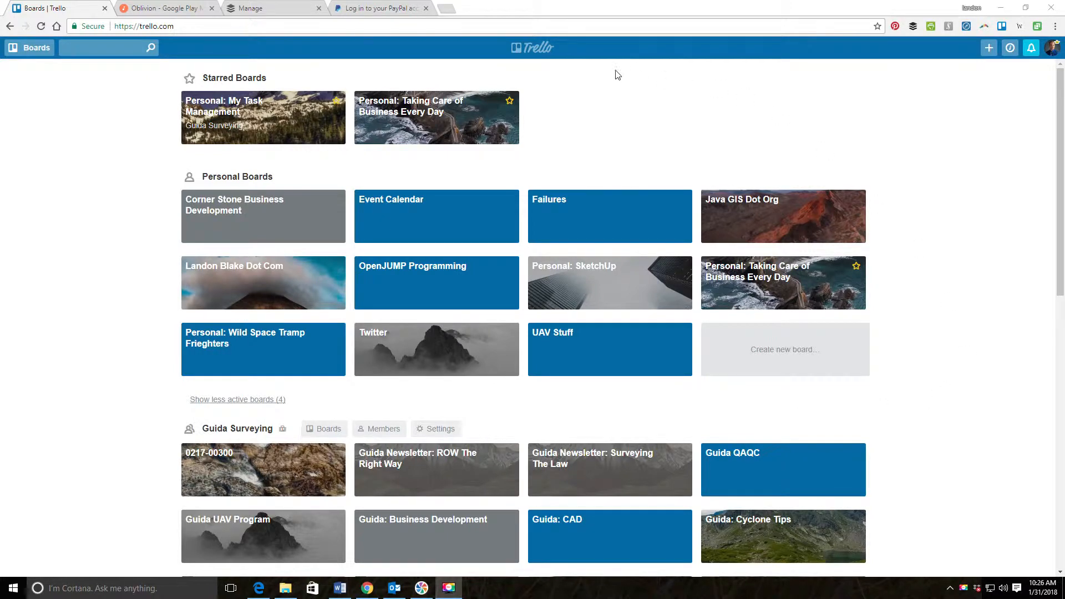
mouse_move(532, 47)
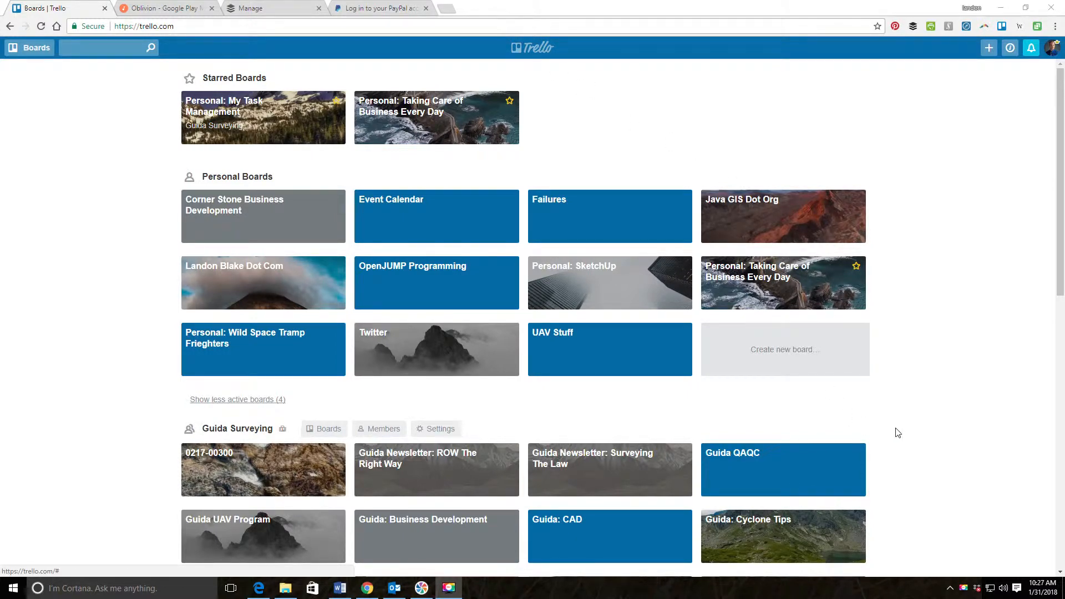
mouse_move(365, 408)
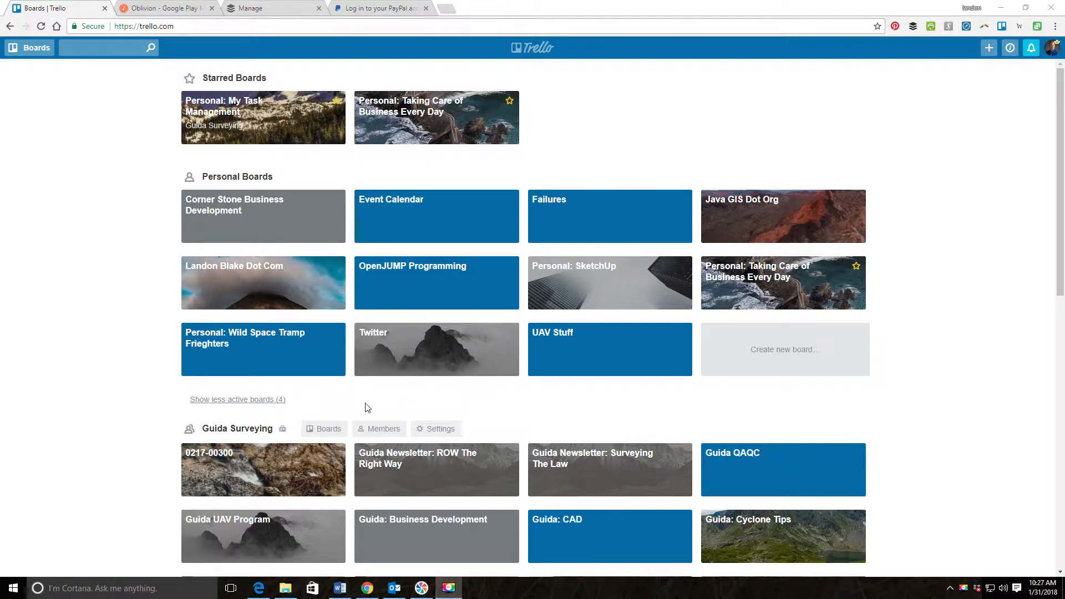
mouse_move(380, 408)
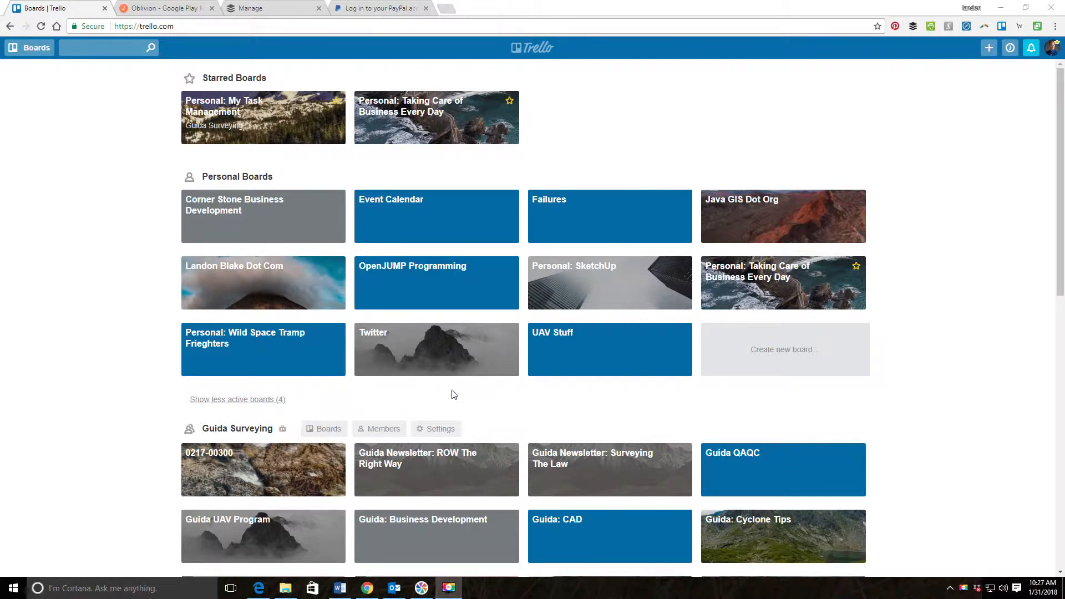
mouse_move(460, 398)
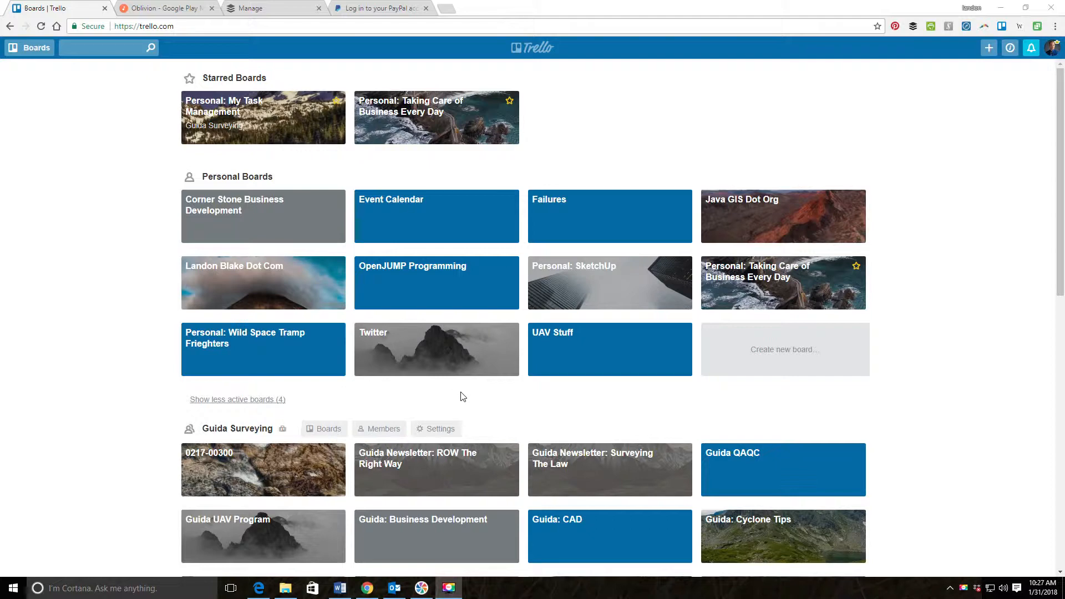
Scroll the Boards page down to the Guida Surveying team section and its Create new board tile.
scroll("down", 3)
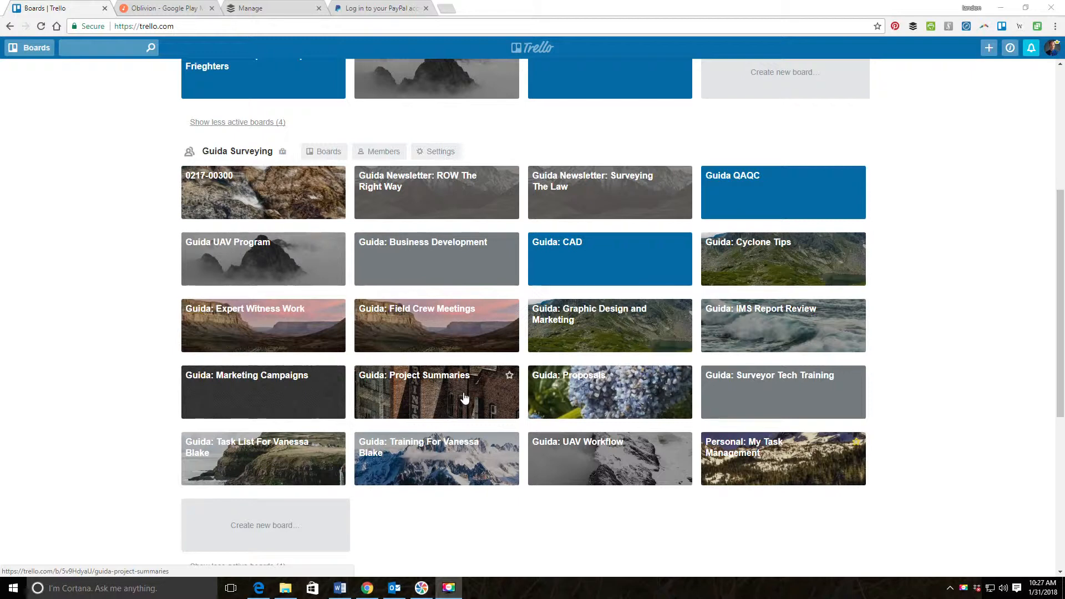
mouse_move(462, 391)
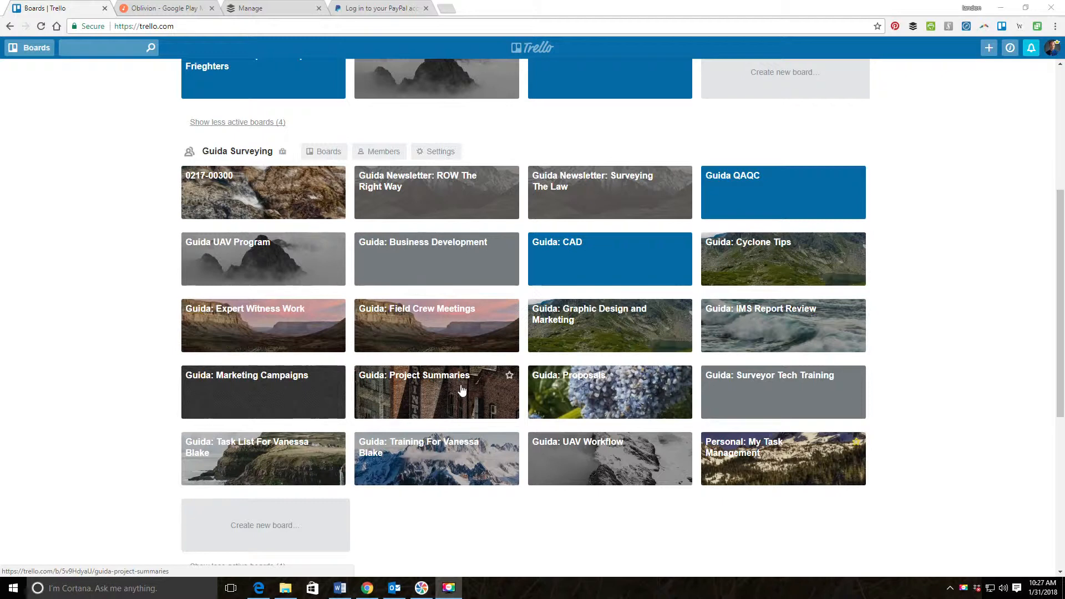
mouse_move(460, 393)
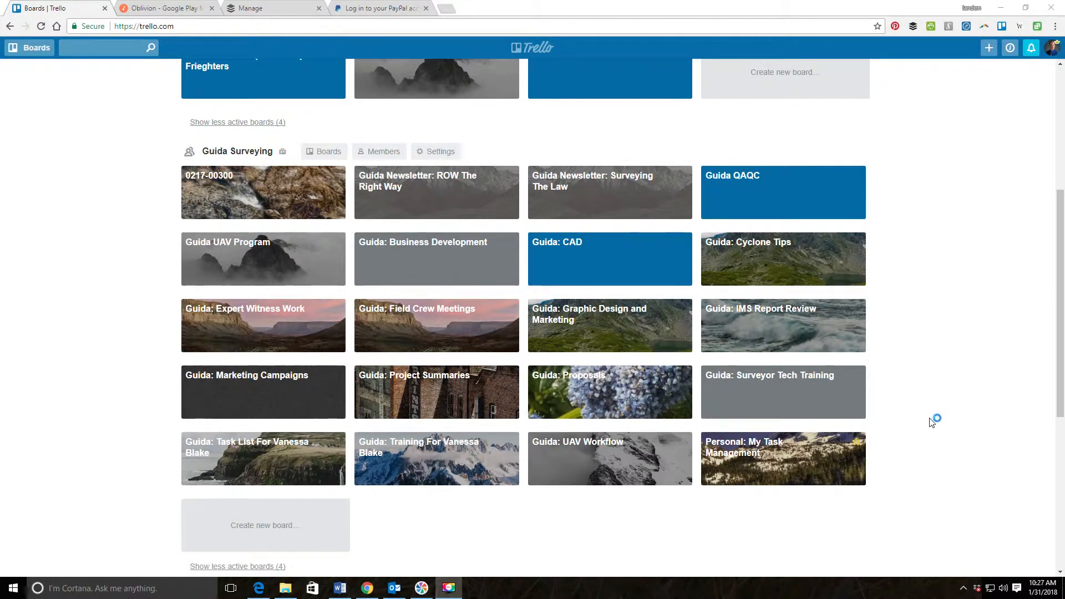
mouse_move(952, 317)
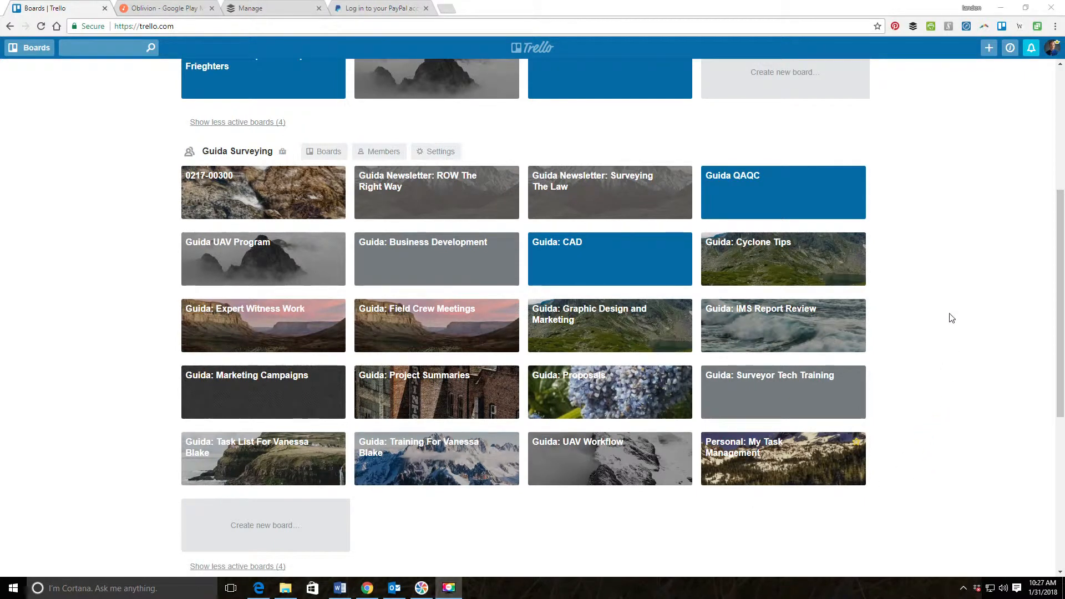
mouse_move(927, 349)
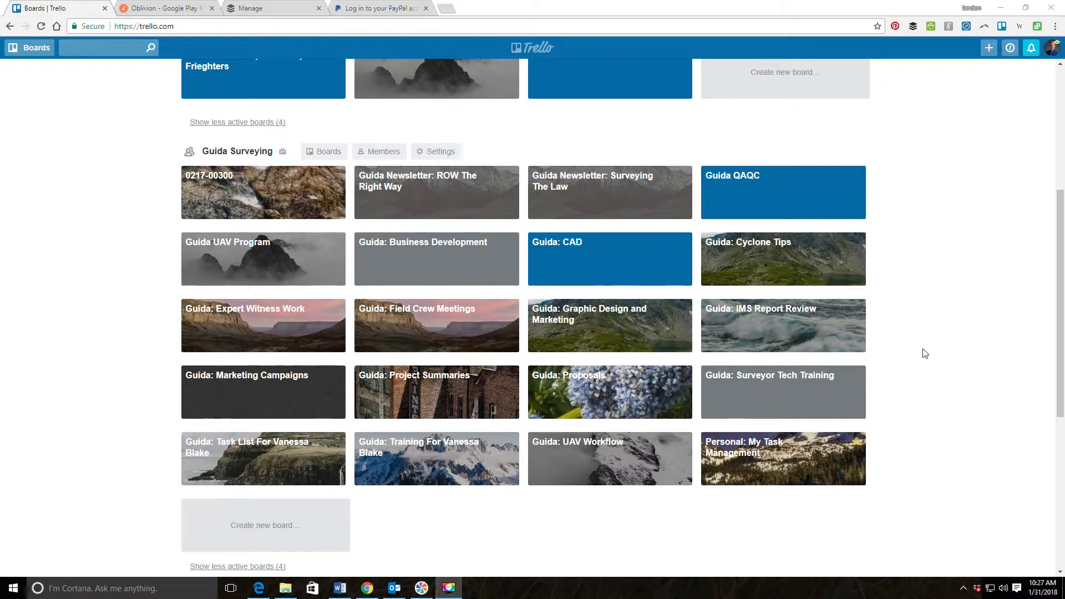
mouse_move(918, 351)
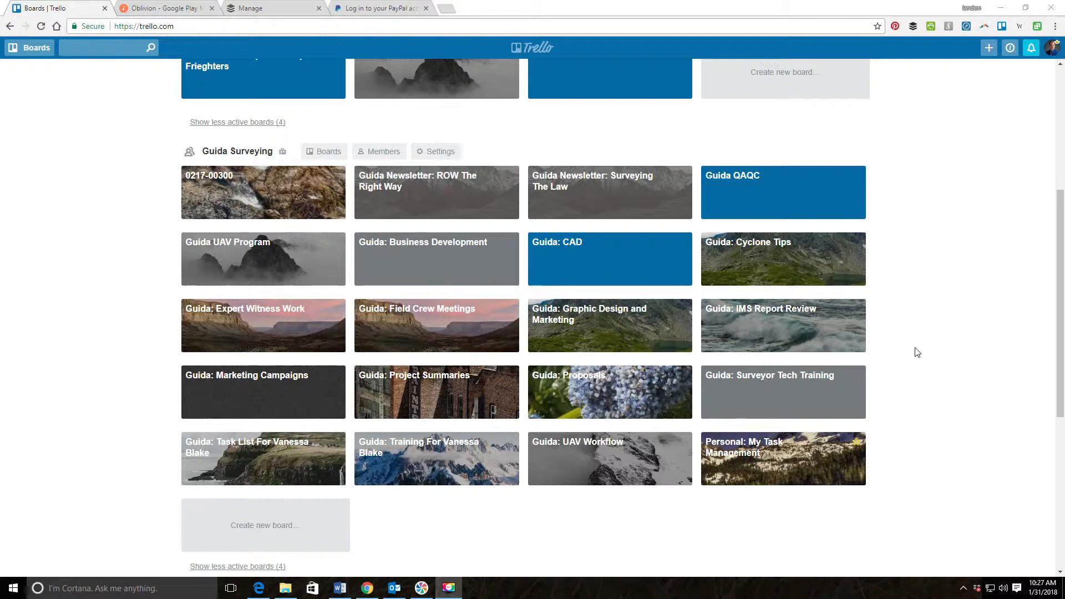
scroll("down", 3)
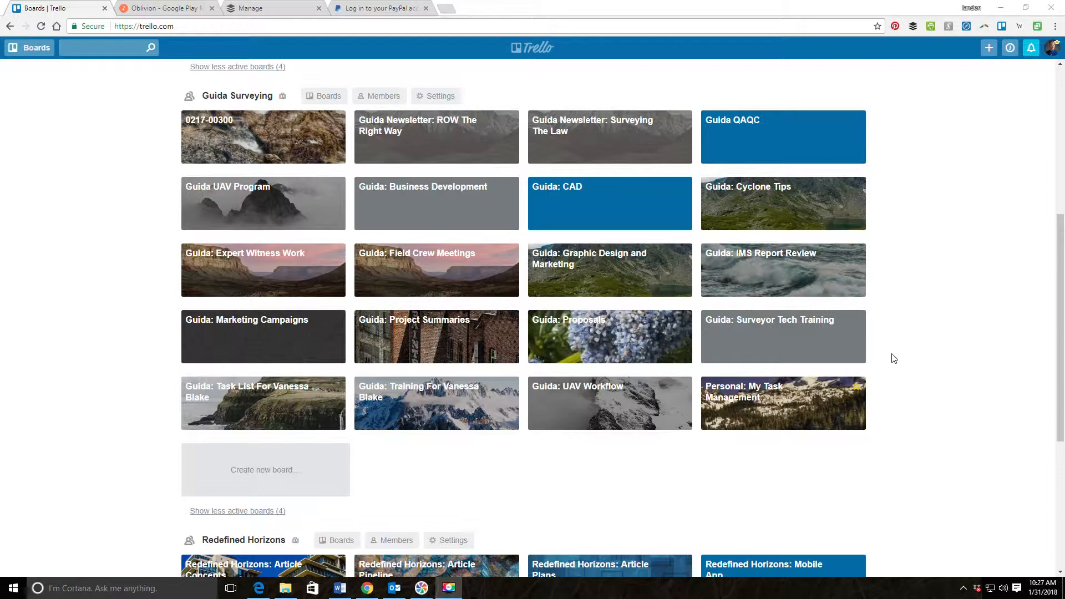
mouse_move(893, 358)
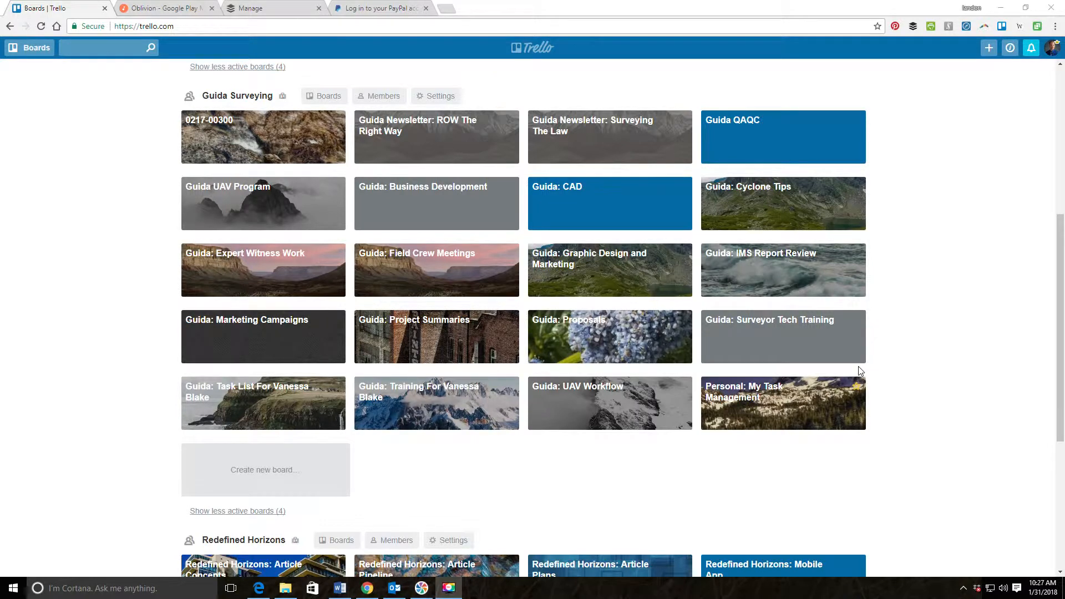
mouse_move(797, 390)
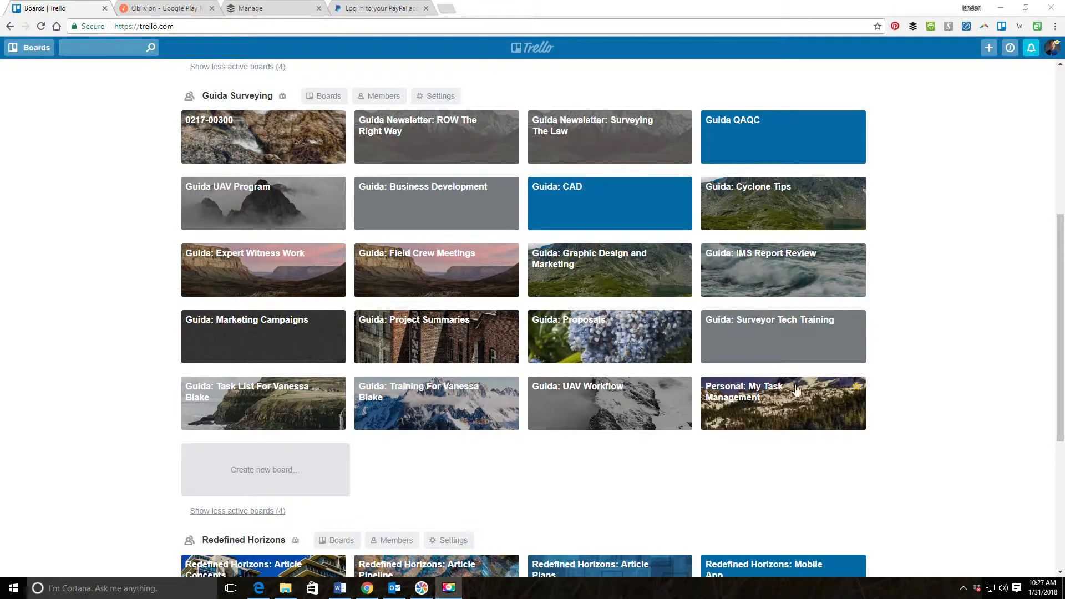
mouse_move(715, 476)
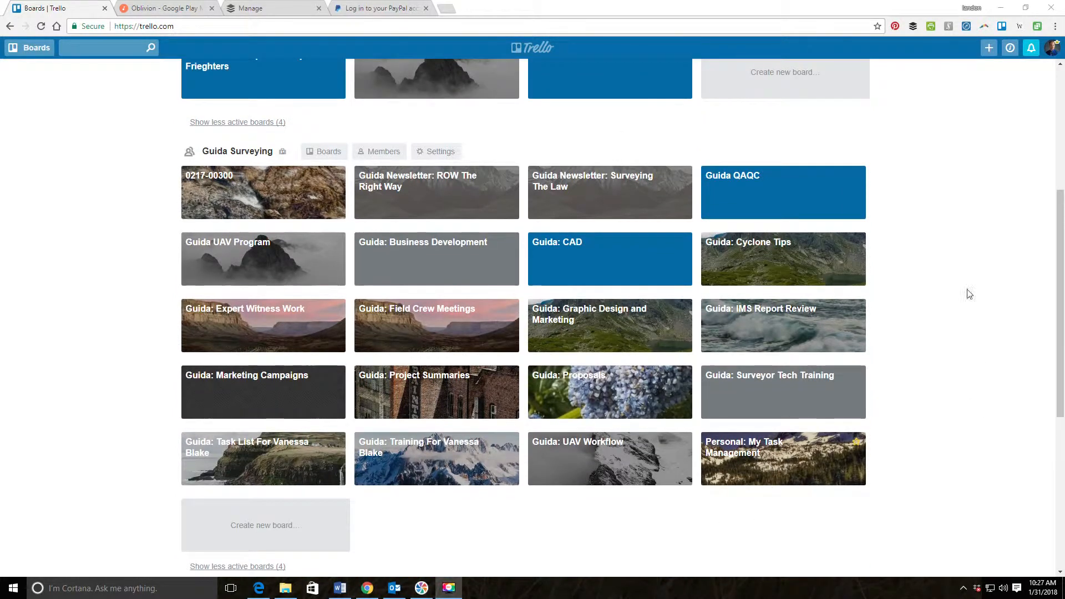
mouse_move(198, 156)
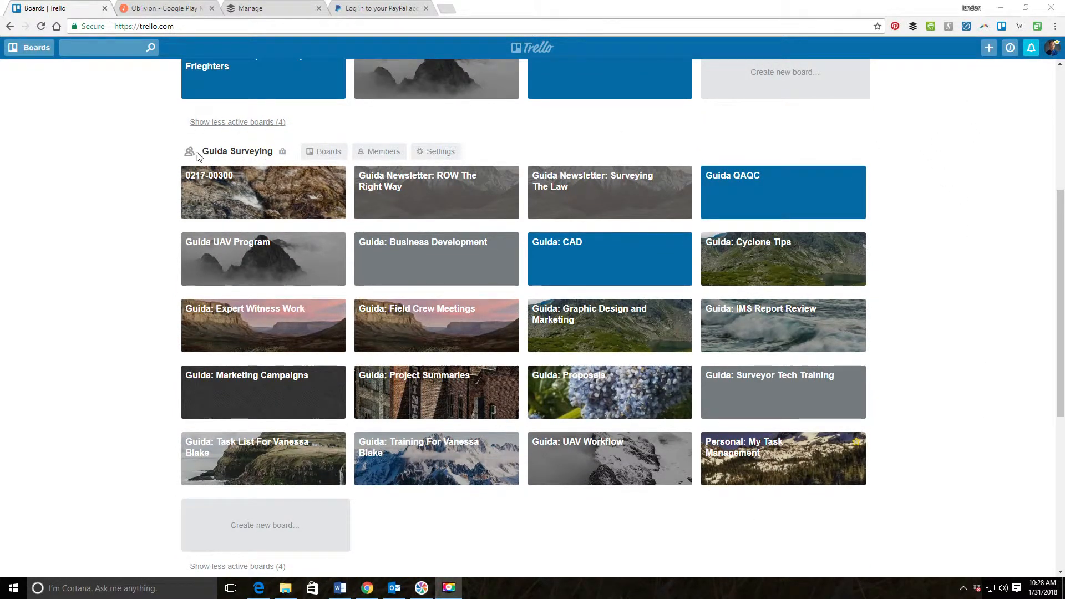
mouse_move(250, 134)
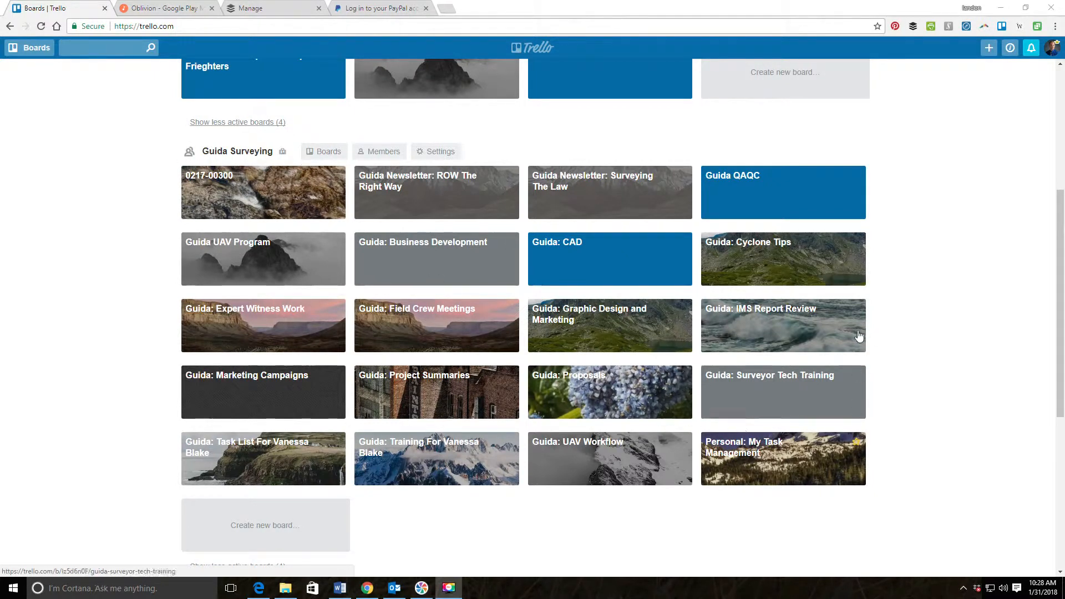
scroll("down", 3)
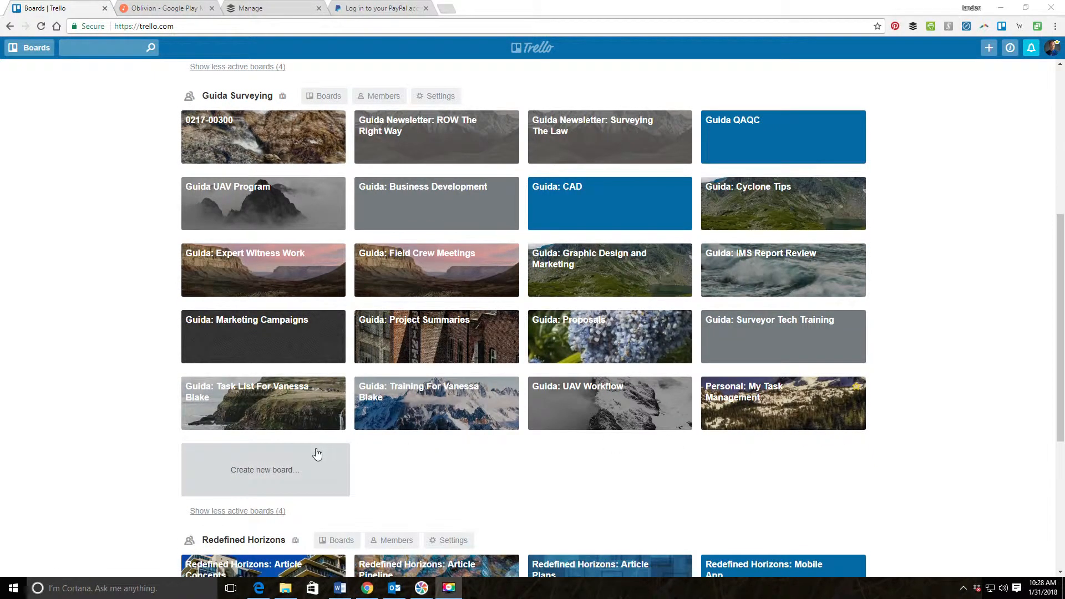
mouse_move(900, 124)
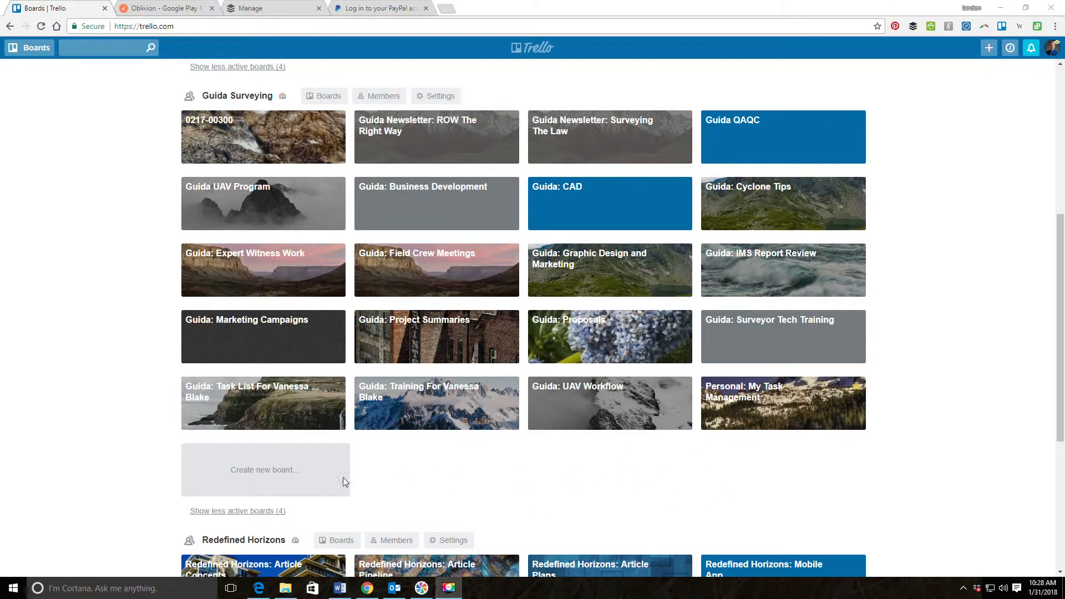
mouse_move(384, 486)
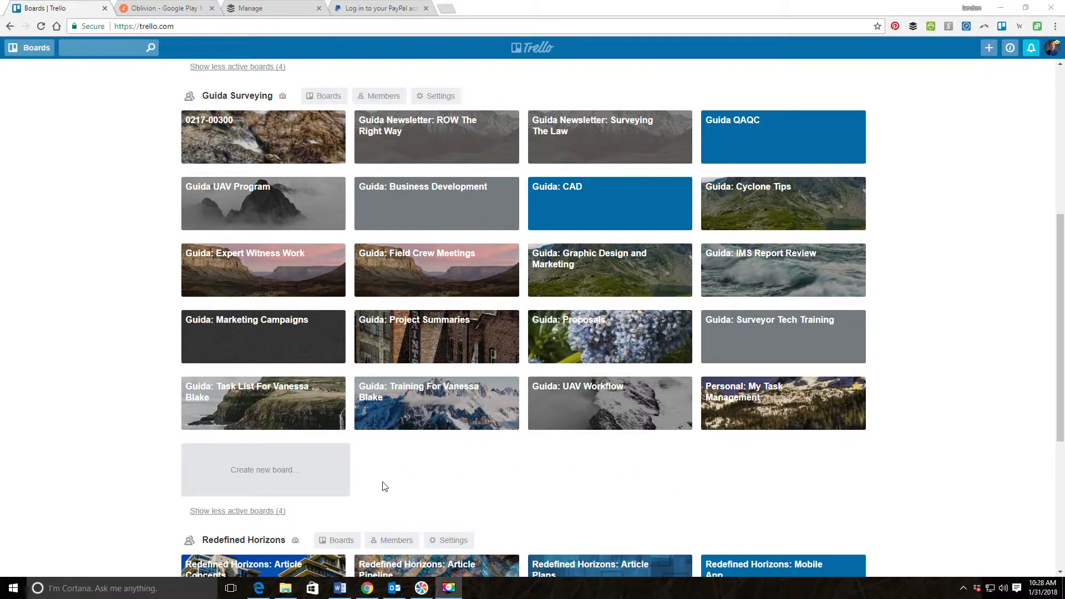
Create the team-visible board 'Guida Surveying: Site Development Project Management' in the Guida Surveying team.
left_click(264, 469)
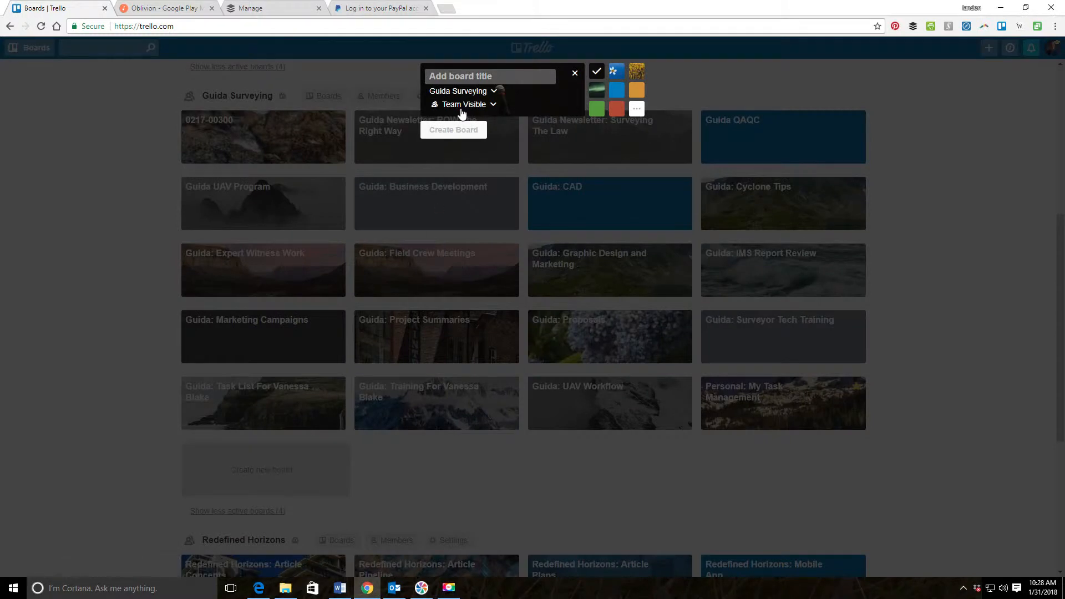
type("Guida")
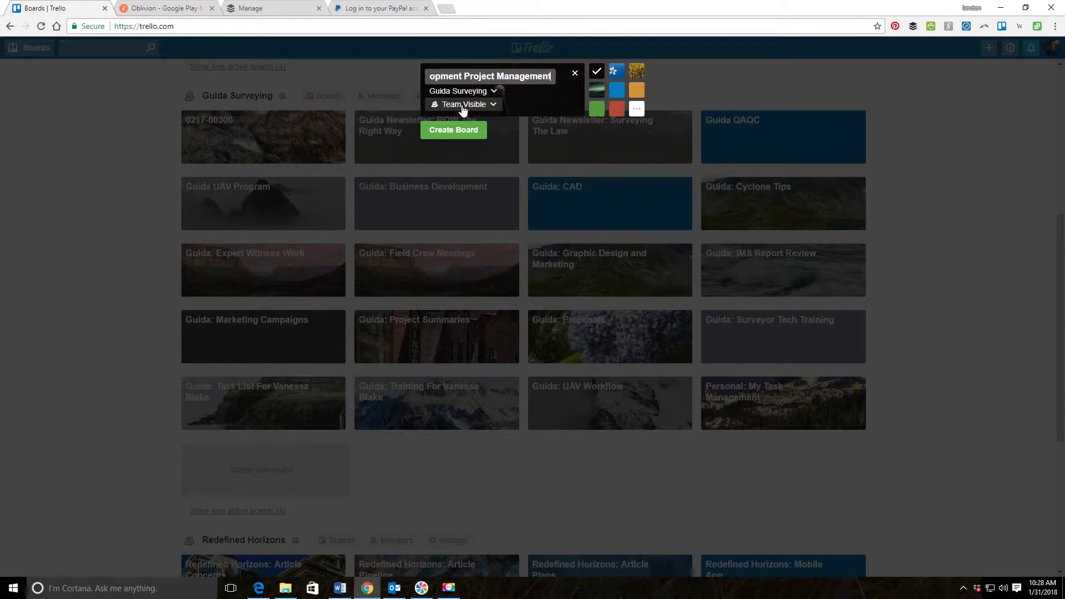
left_click(453, 129)
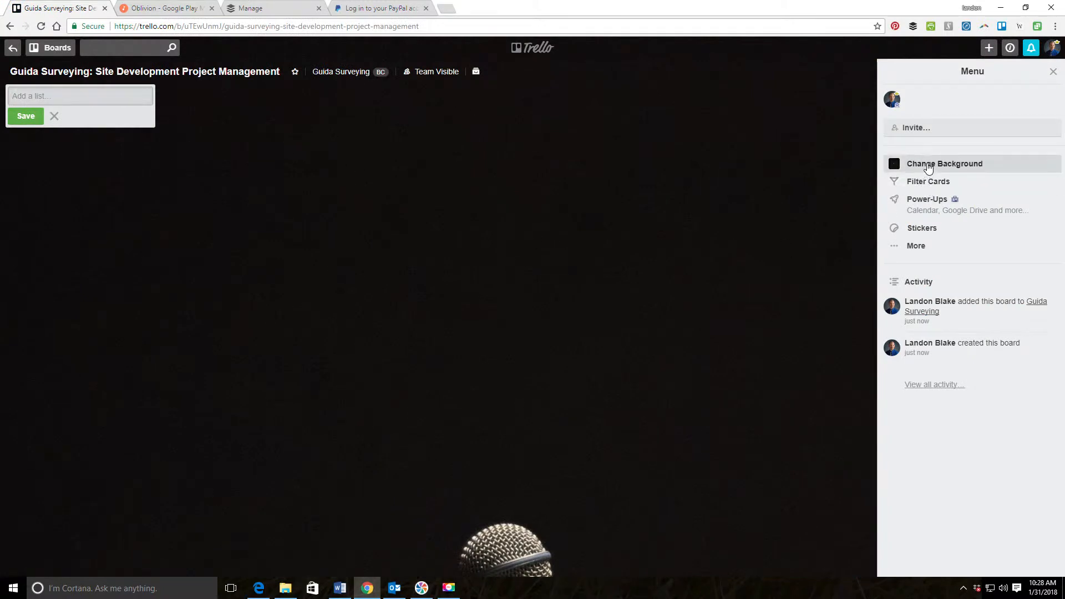
Change the board background to solid green and close the menu.
left_click(944, 164)
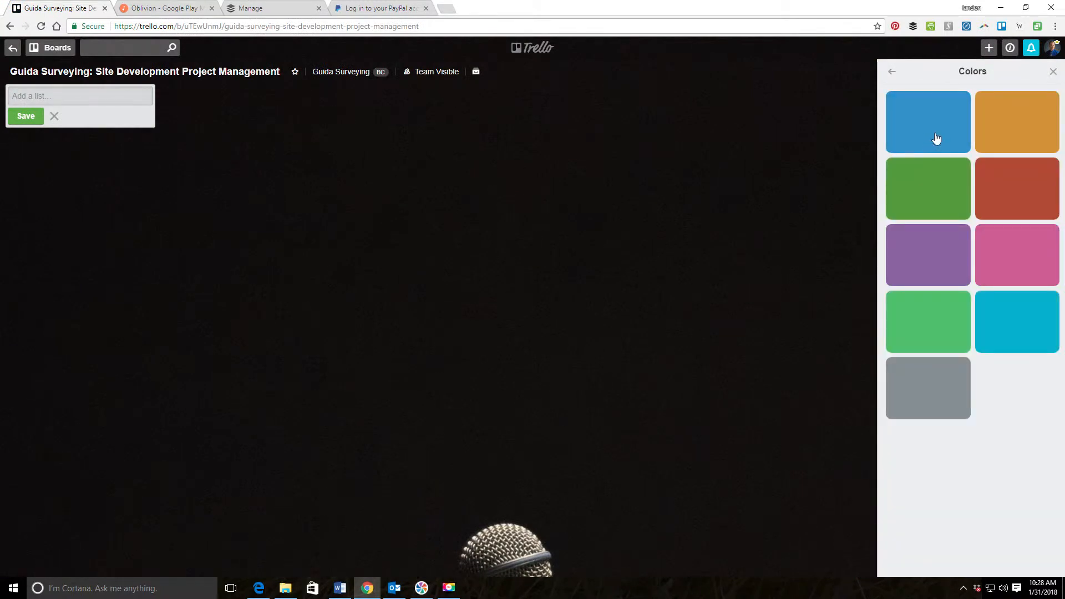
mouse_move(945, 174)
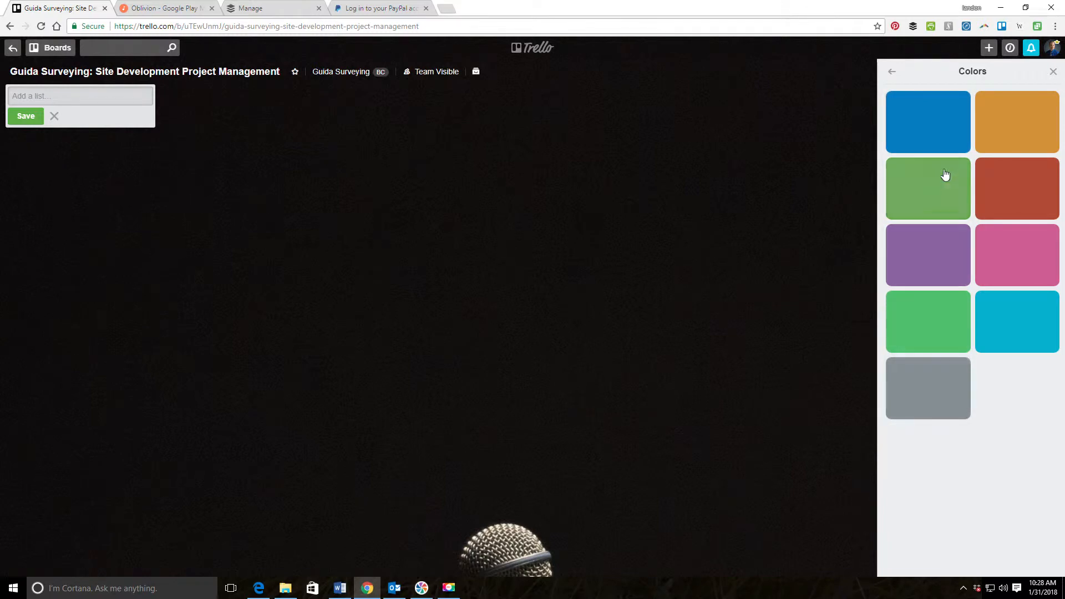
left_click(928, 188)
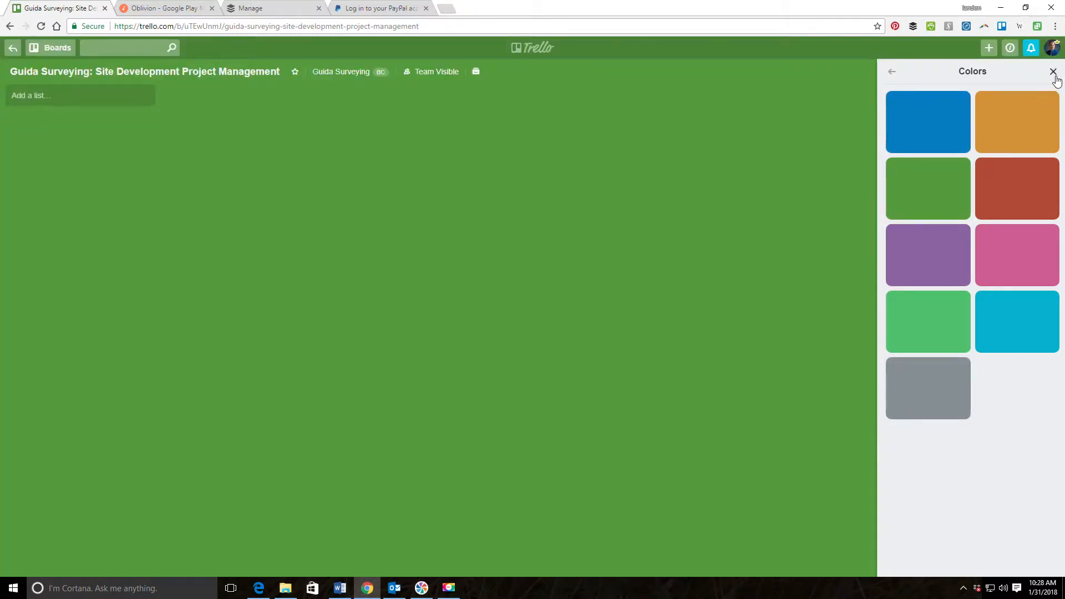
left_click(1053, 71)
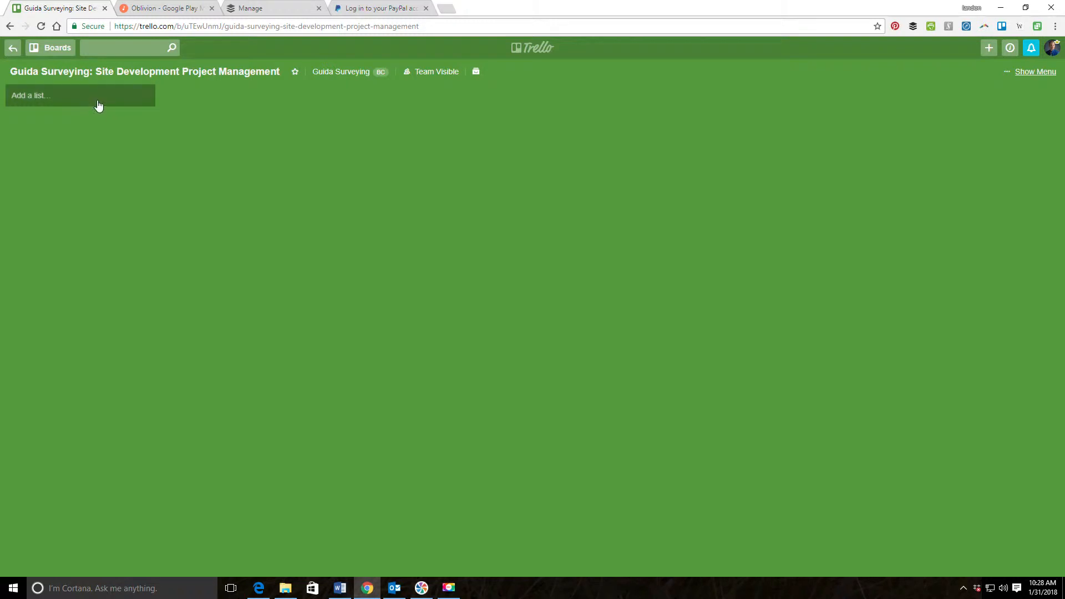
mouse_move(240, 105)
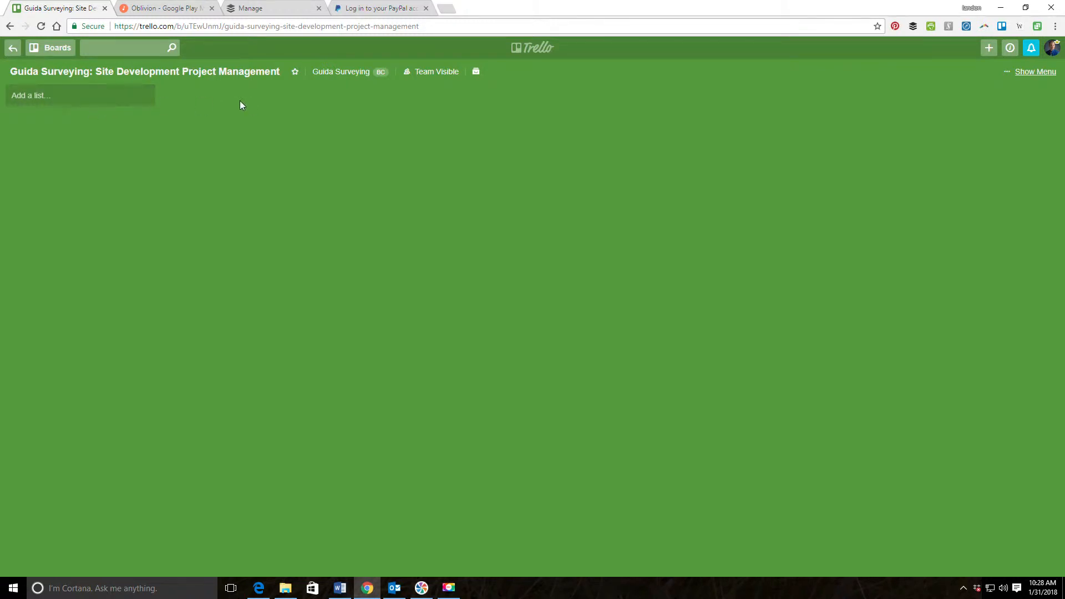
mouse_move(211, 119)
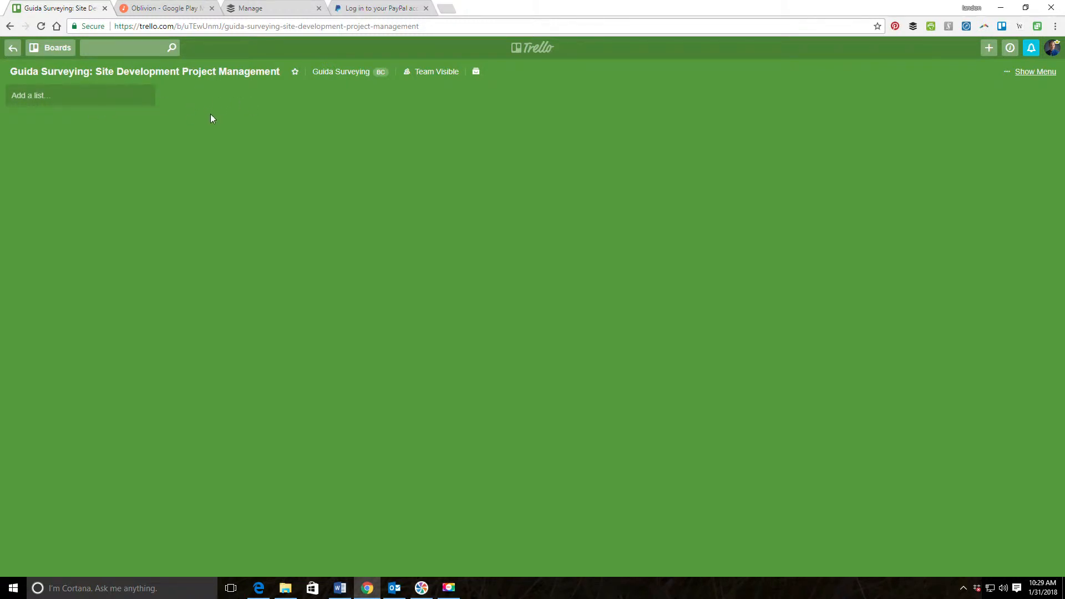
mouse_move(618, 108)
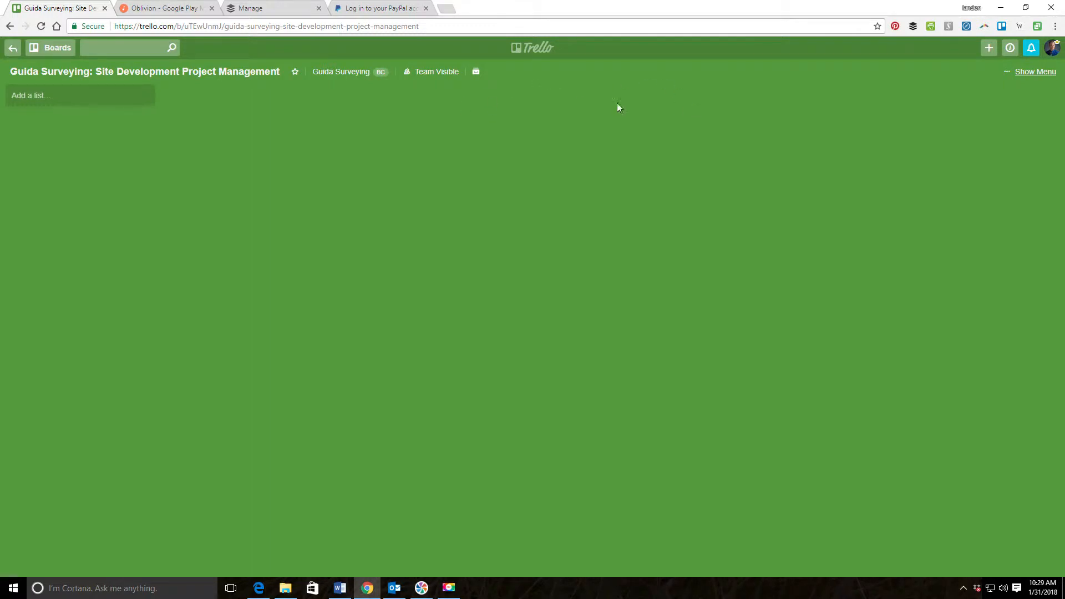
Add the Project Kick-Off and Research lists to the board.
left_click(80, 95)
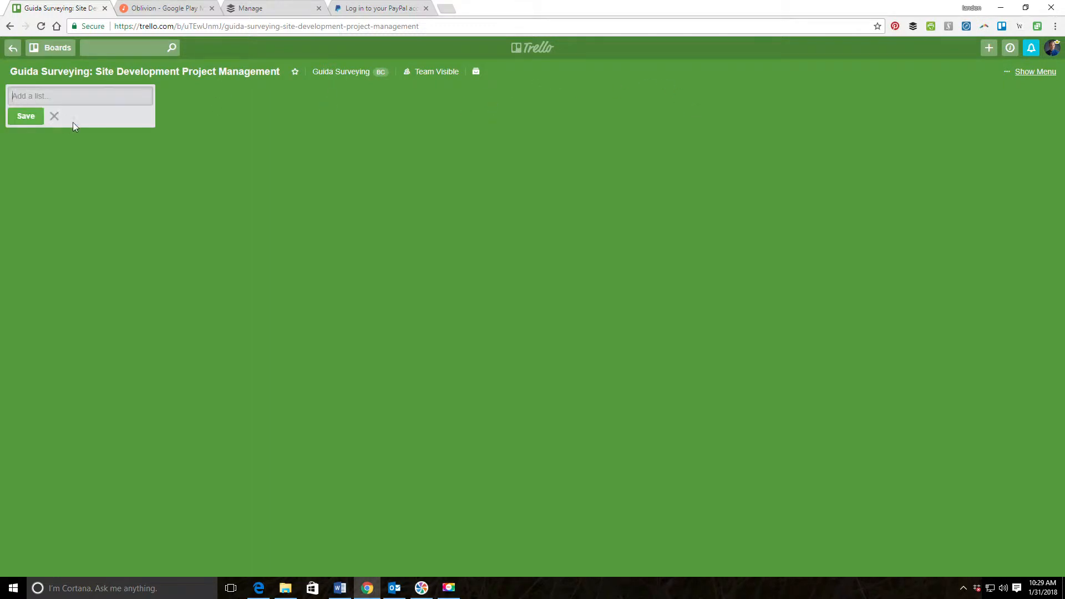
type("Project Ki")
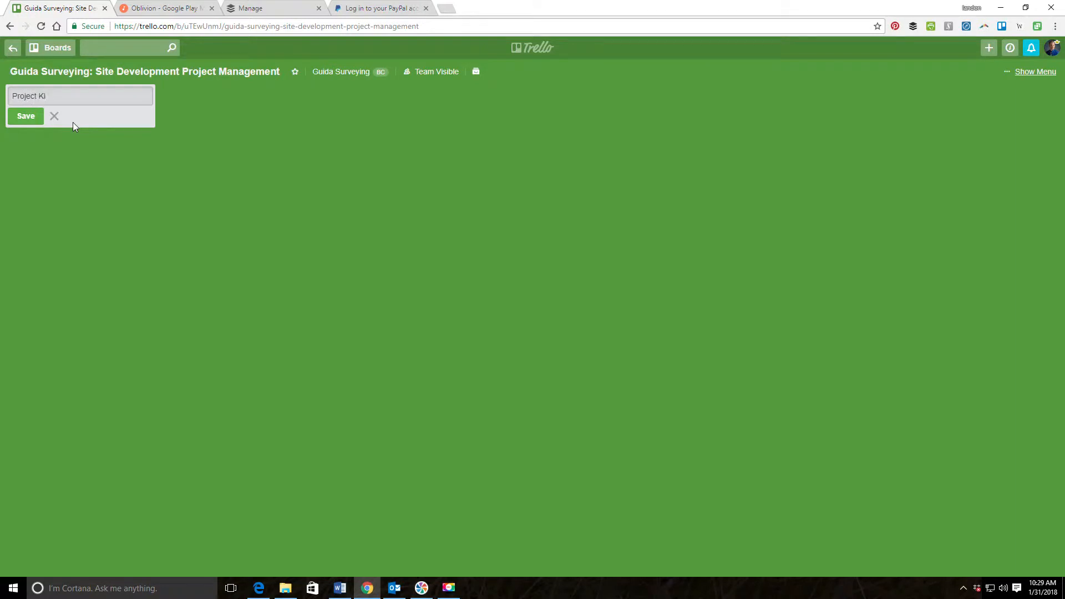
type("ck-")
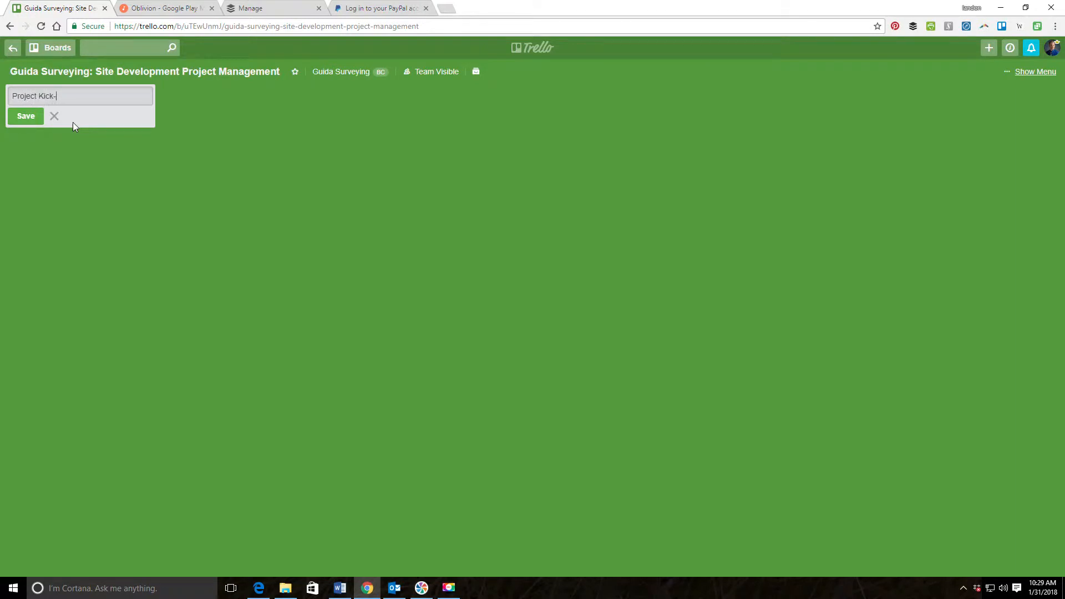
left_click(25, 116)
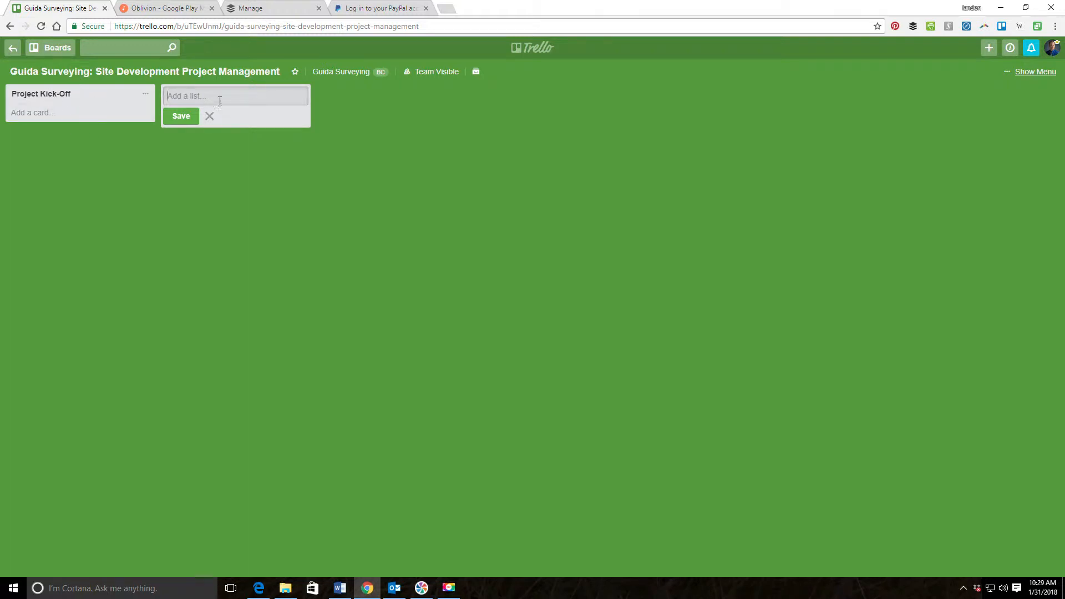
type("Resea")
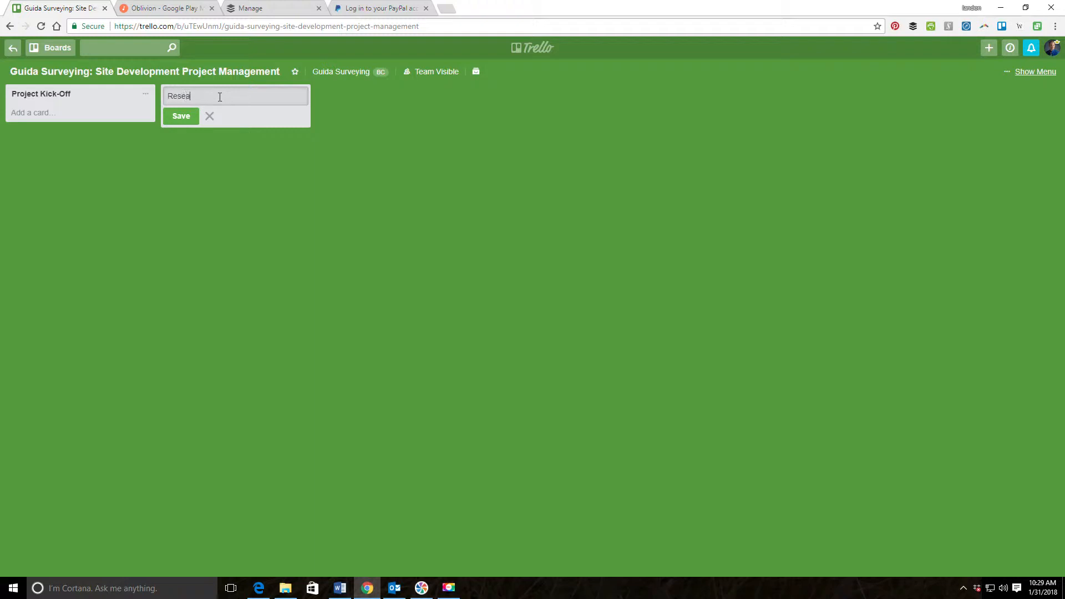
left_click(181, 116)
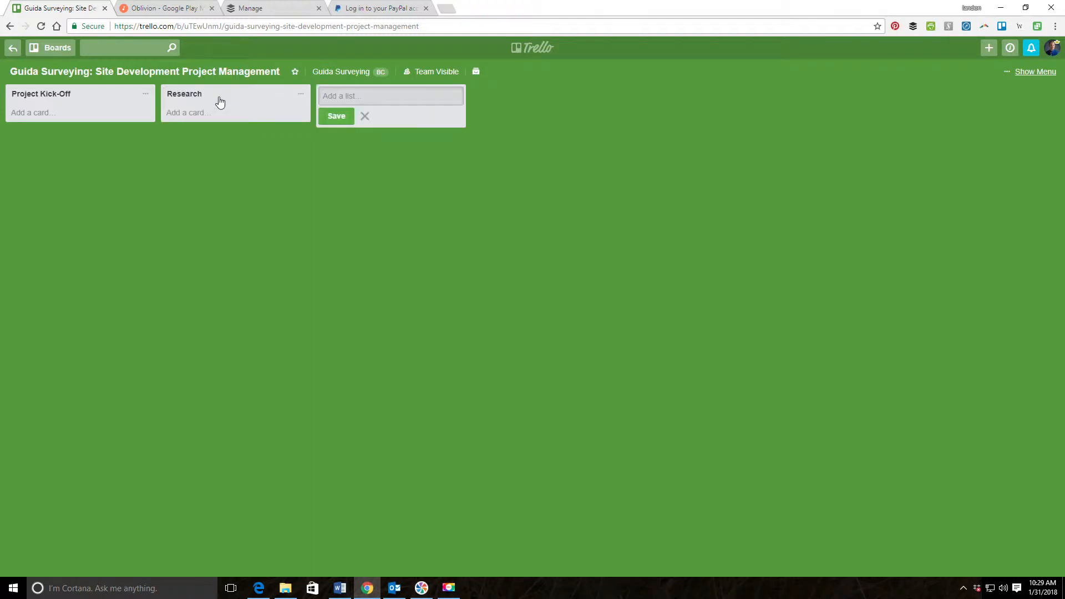
mouse_move(214, 102)
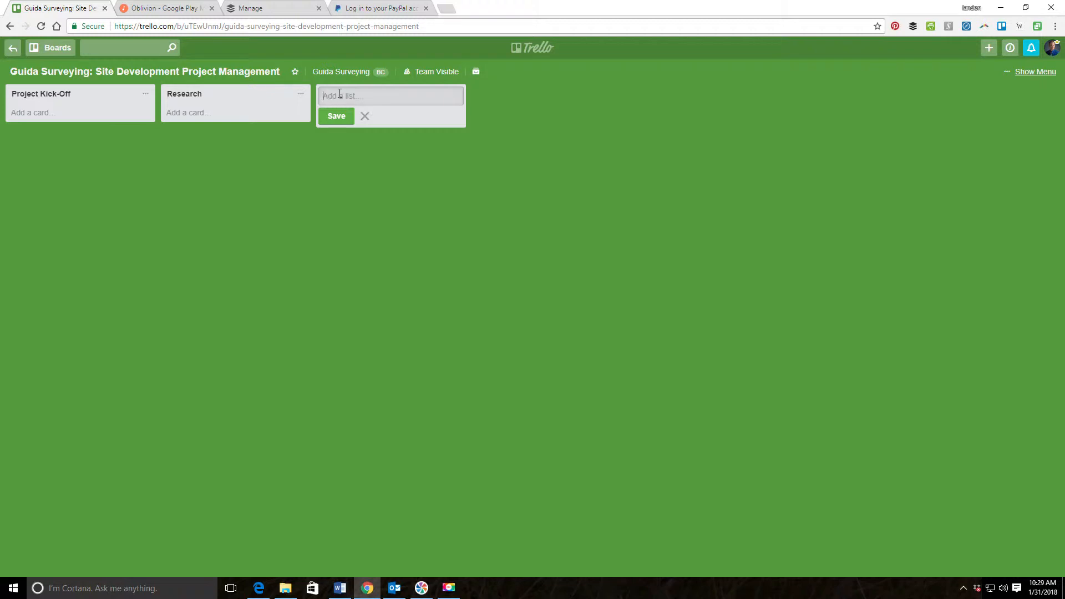
Add the Prepare For Field Survey, Execute Field Survey and Raw Data Management lists.
type("Prepare f")
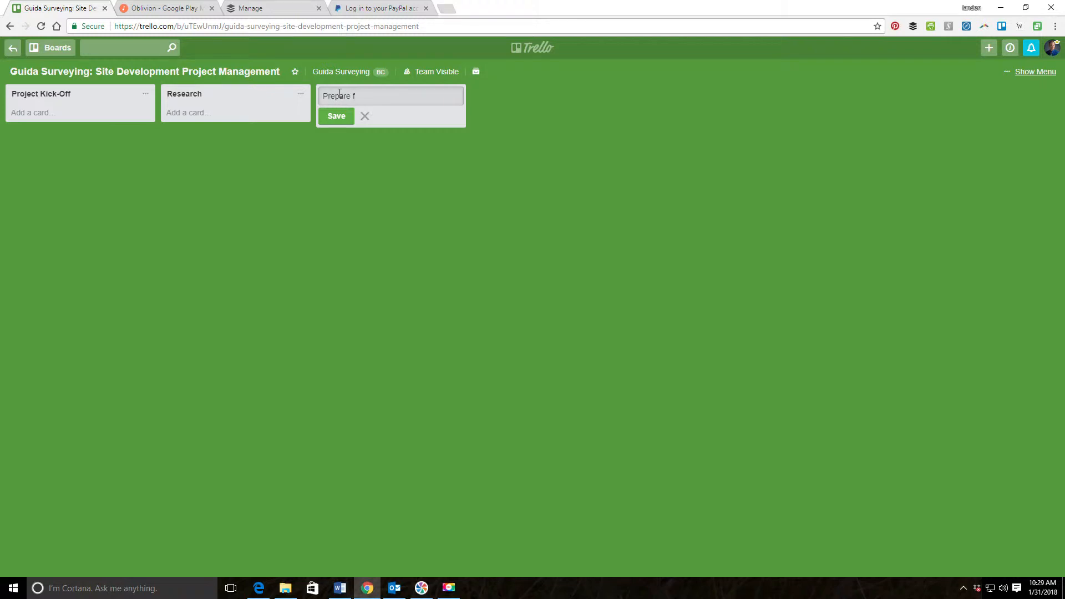
type("or Field Survey")
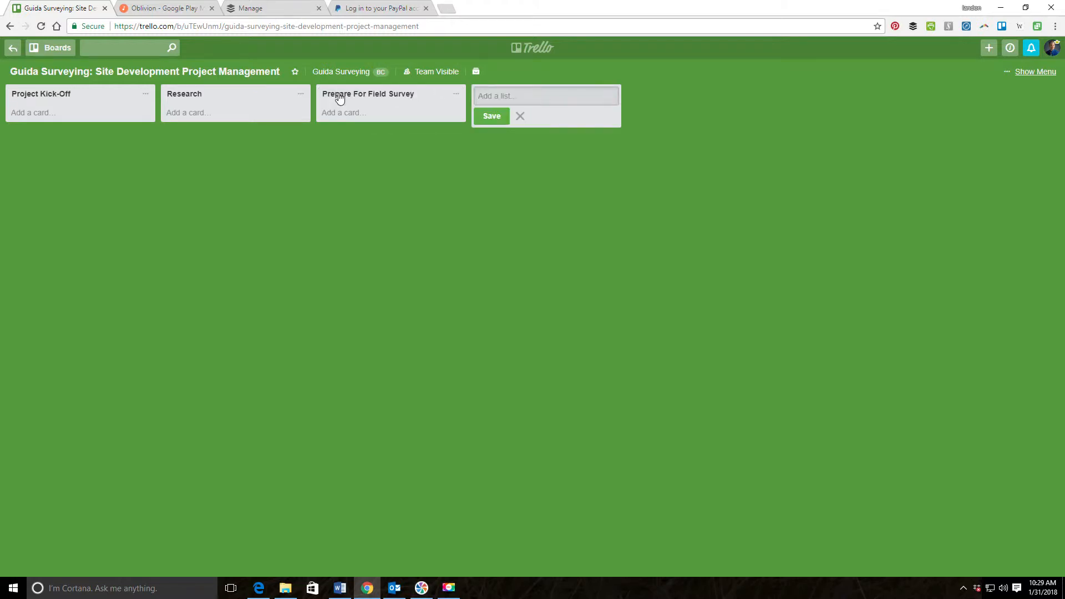
type("Execute F")
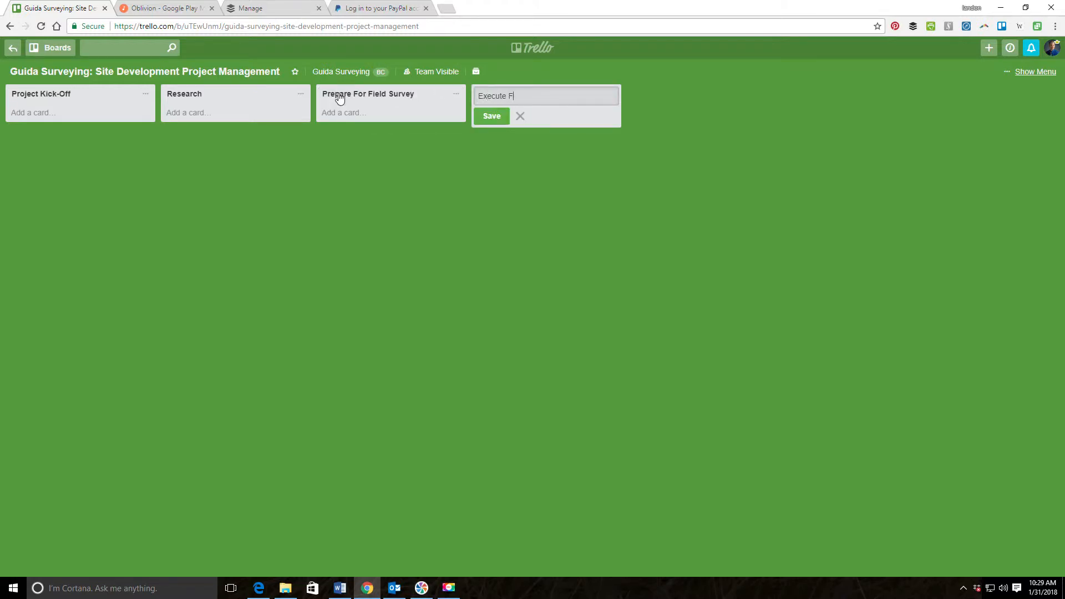
left_click(490, 115)
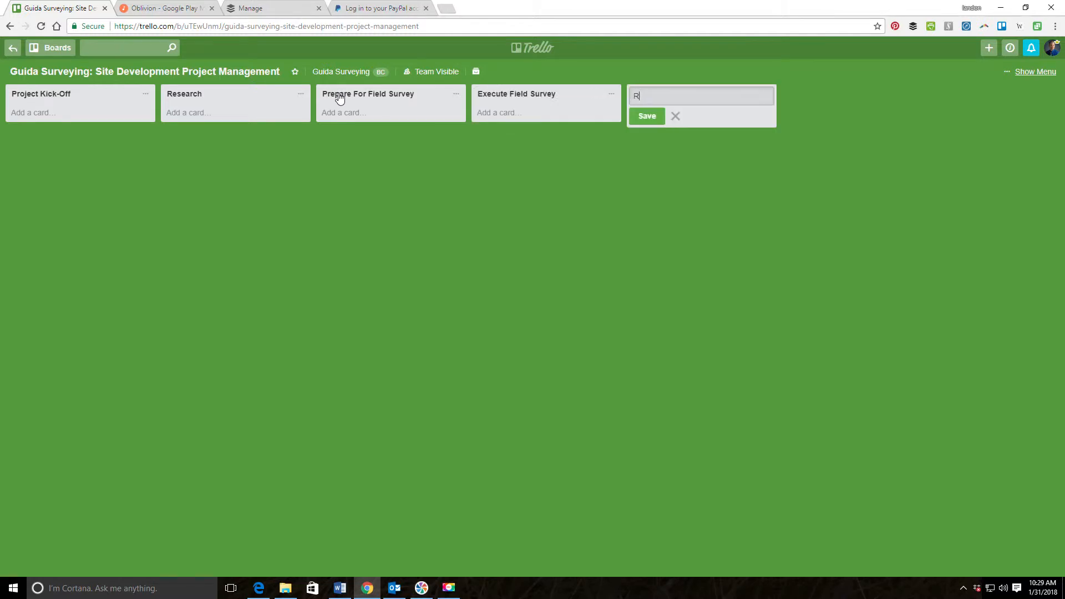
type("aw Data Management")
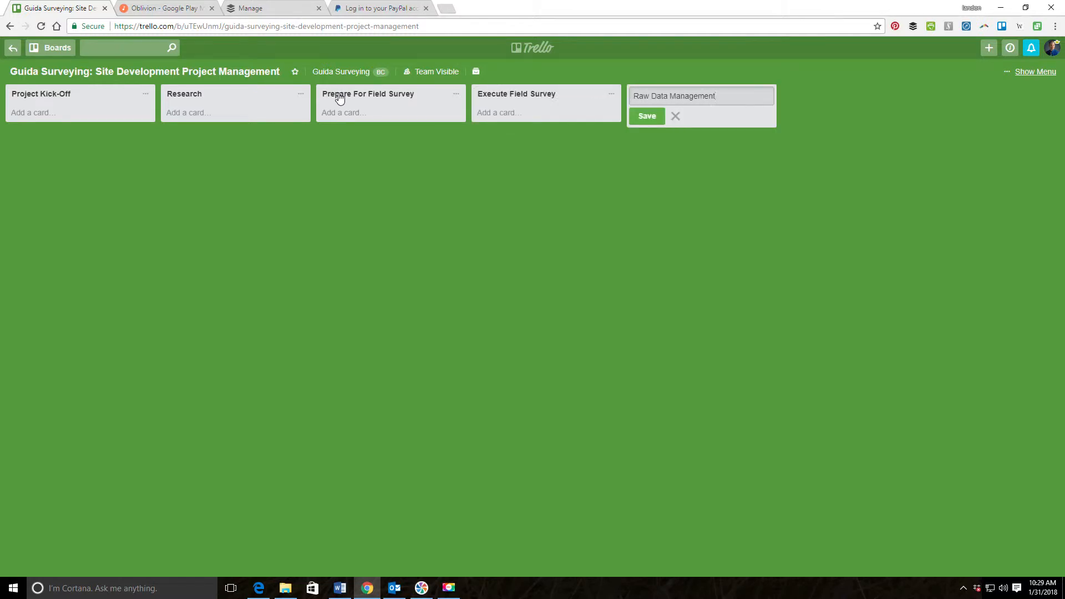
left_click(646, 115)
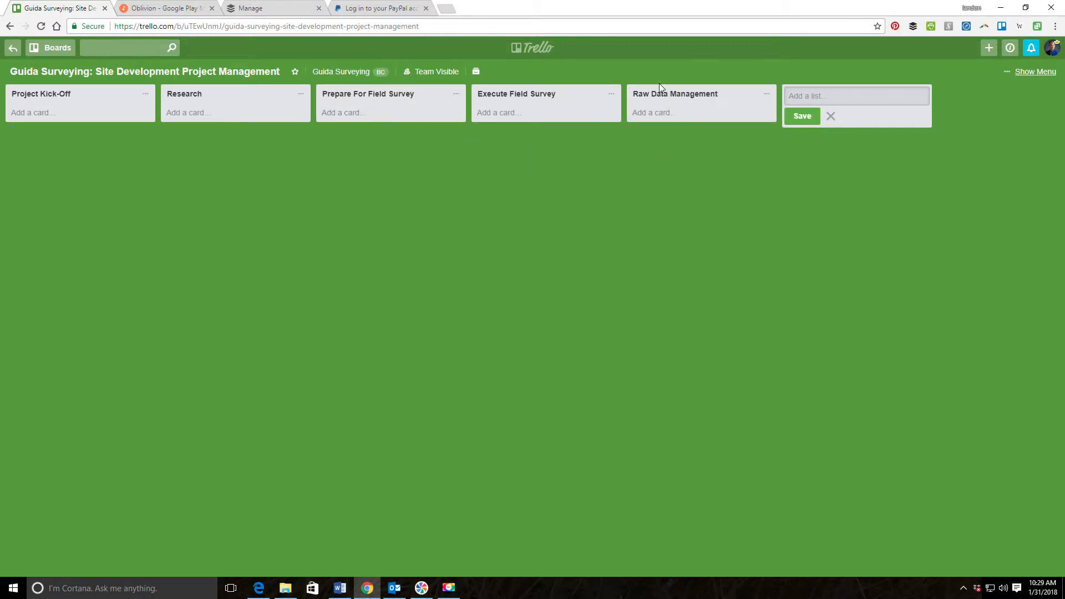
mouse_move(710, 109)
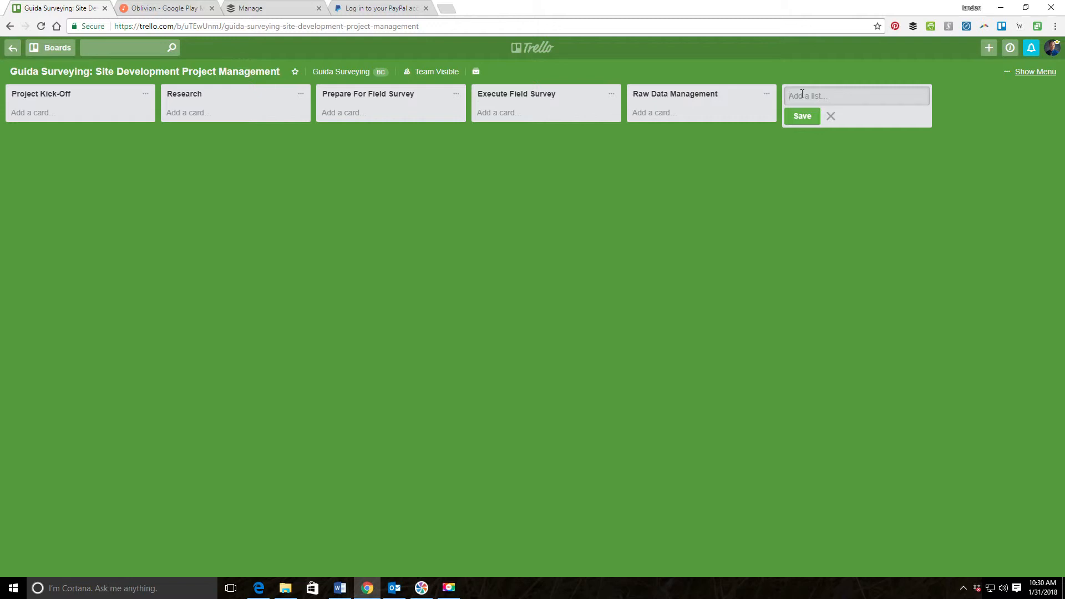
Add the Topo Mapping, Boundary Mapping and Prepare Deliverables lists.
type("Topo")
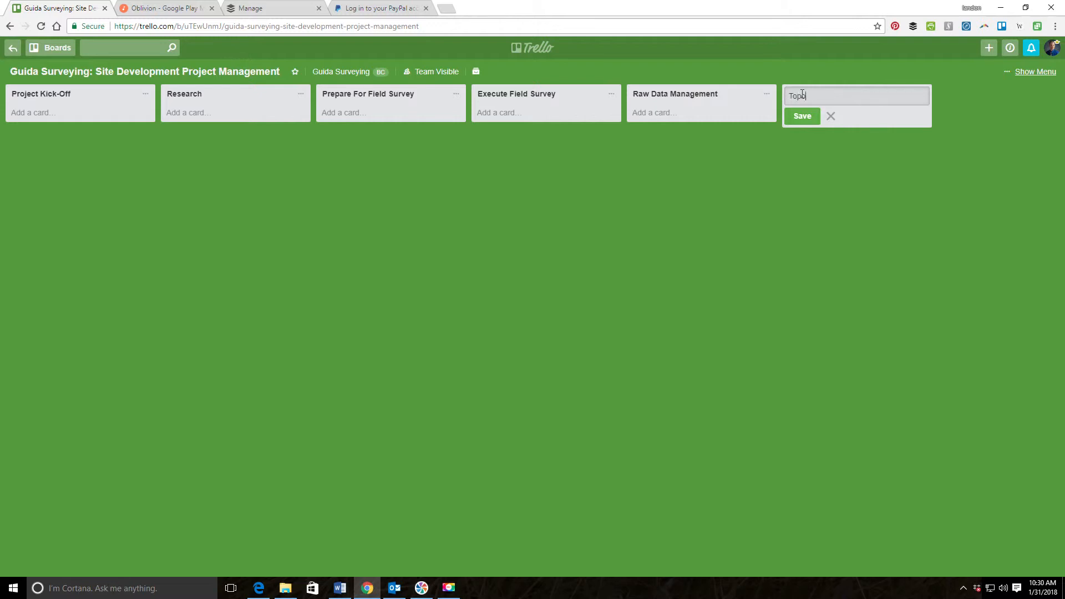
left_click(801, 116)
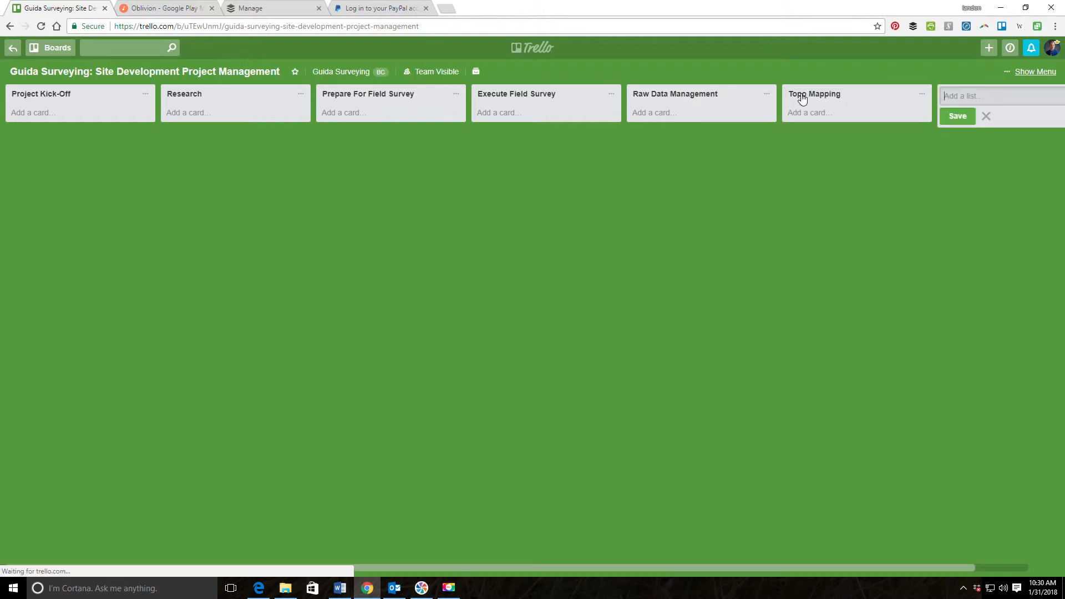
type("B")
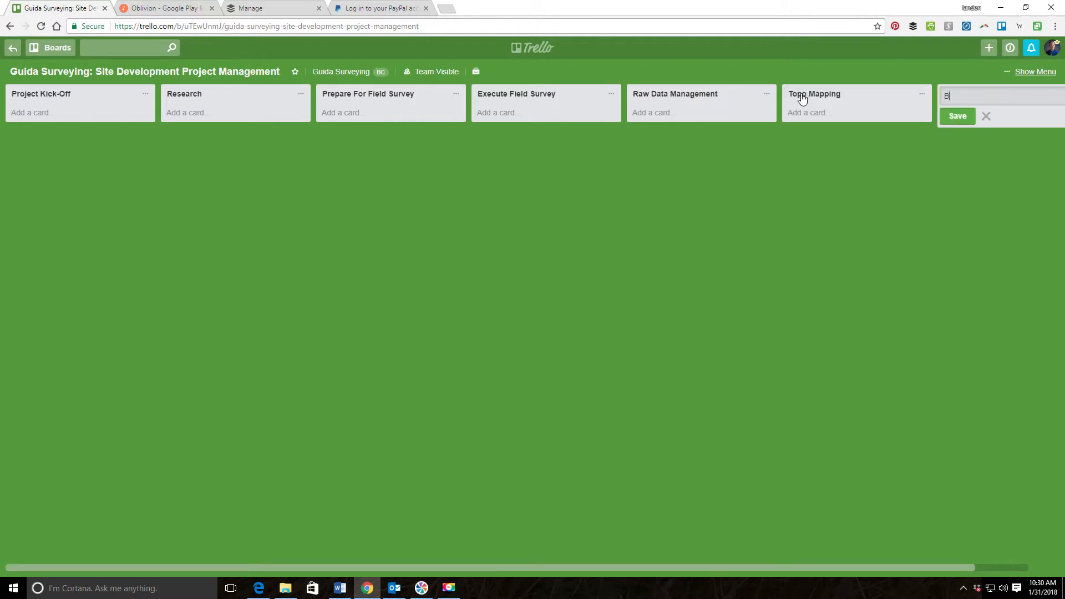
type("oundary")
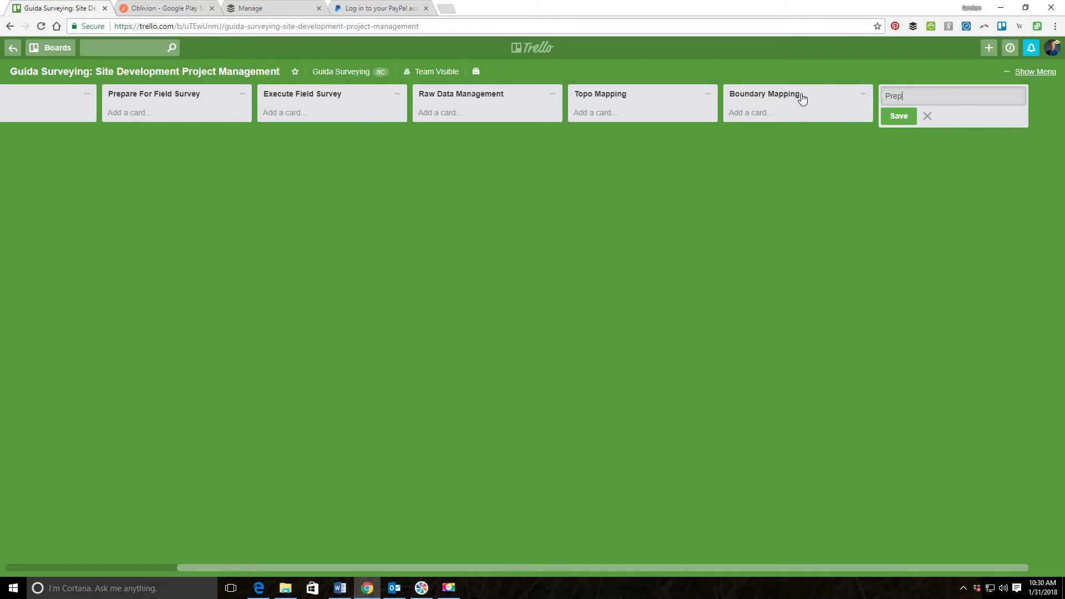
type("are")
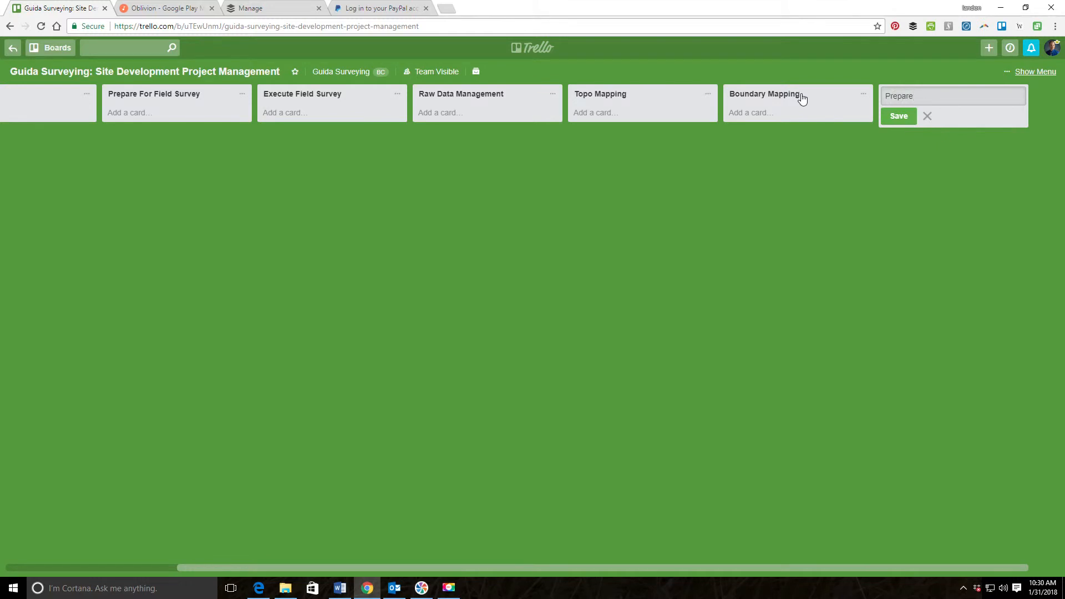
type("Deliv")
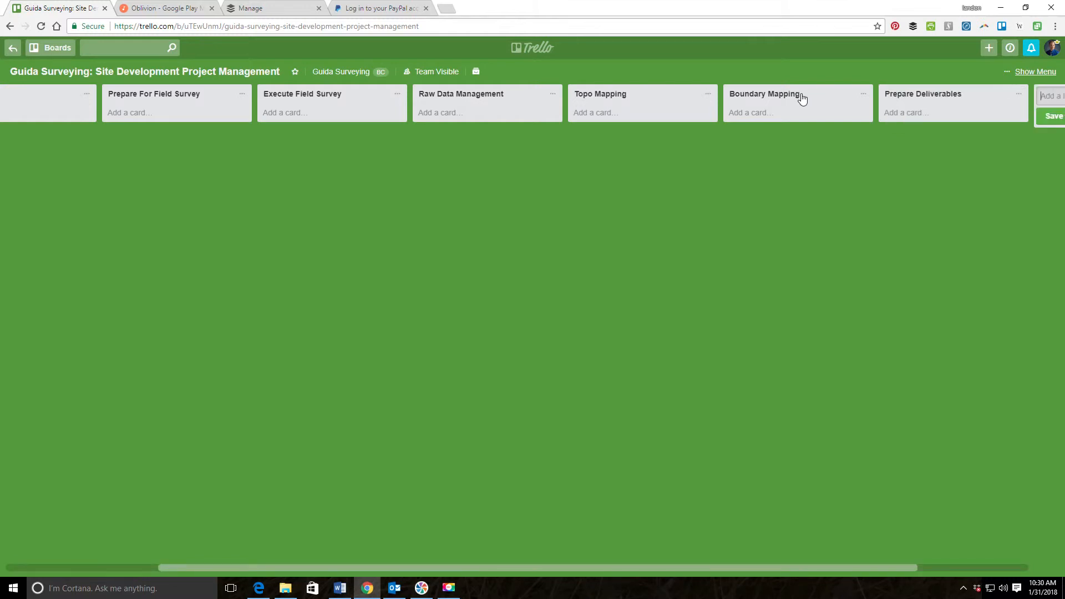
Add the Final Check list and name the next one Project Closeout.
type("C")
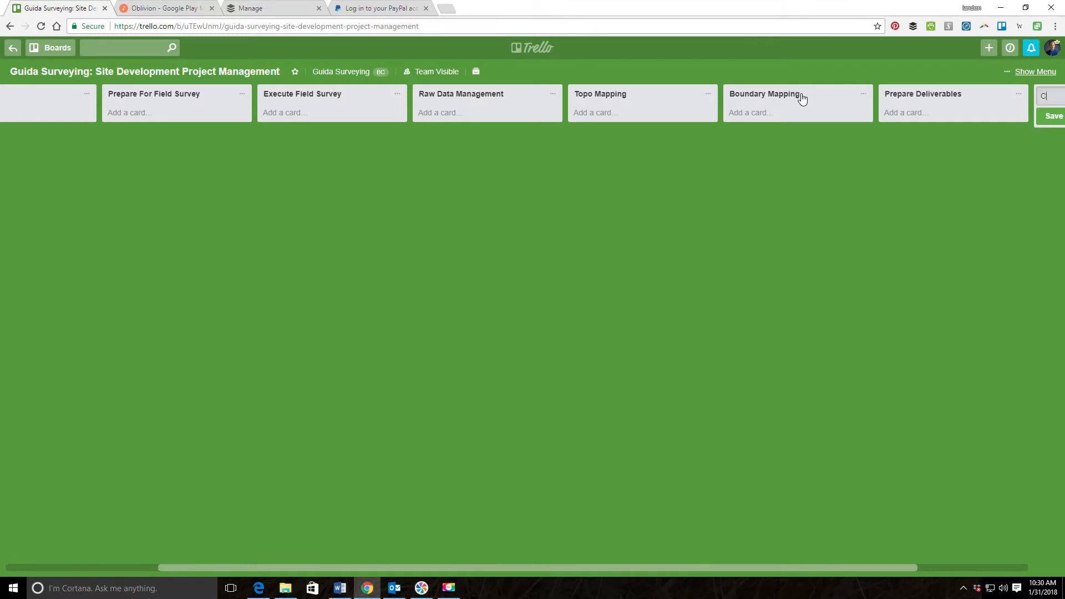
type("Fina")
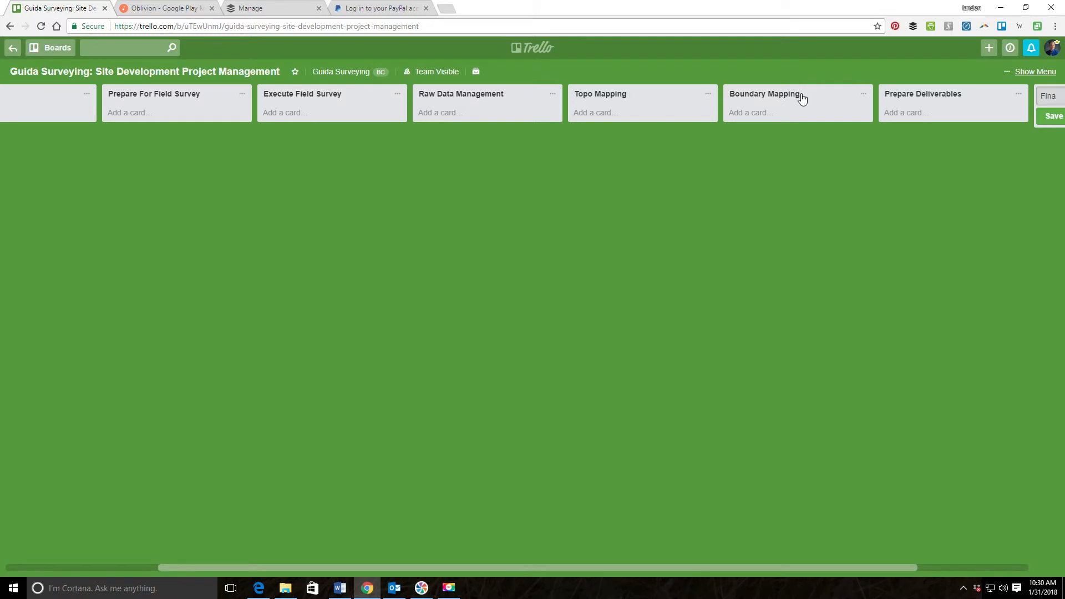
type("Final Ch")
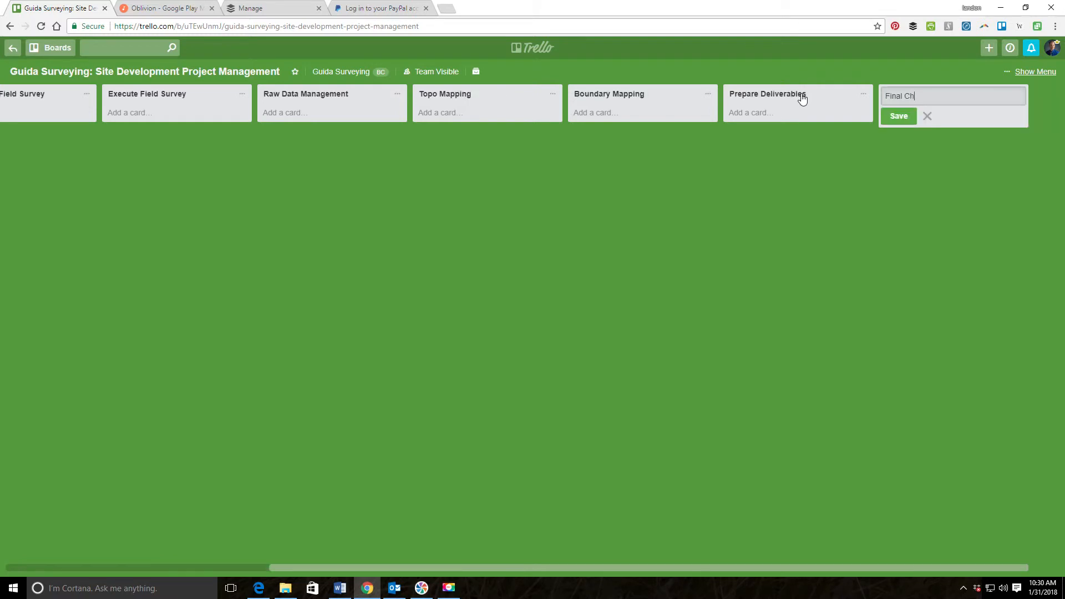
left_click(897, 117)
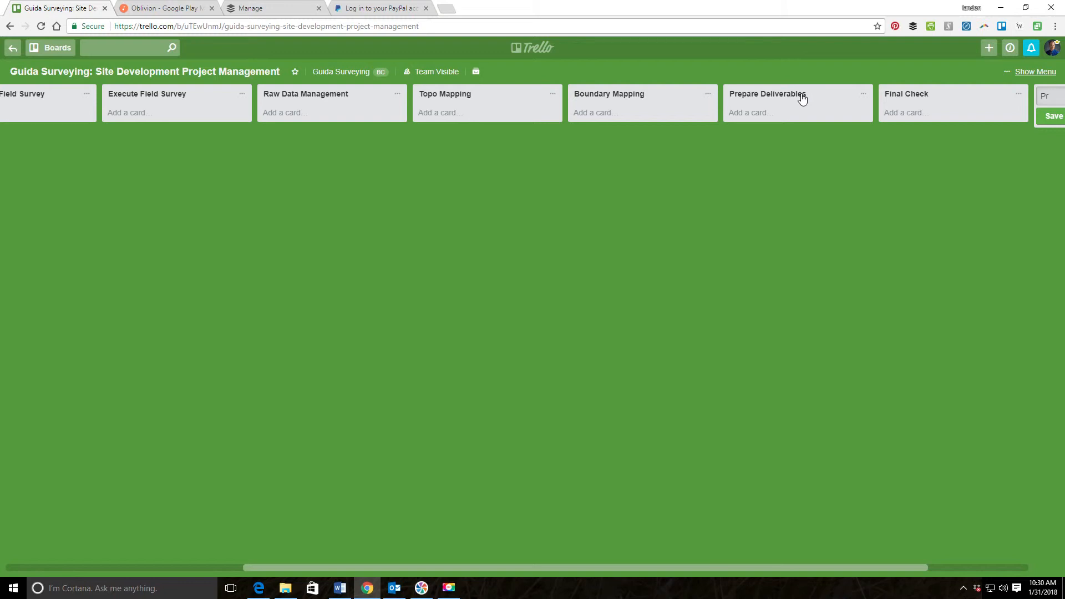
type("Project Closeout")
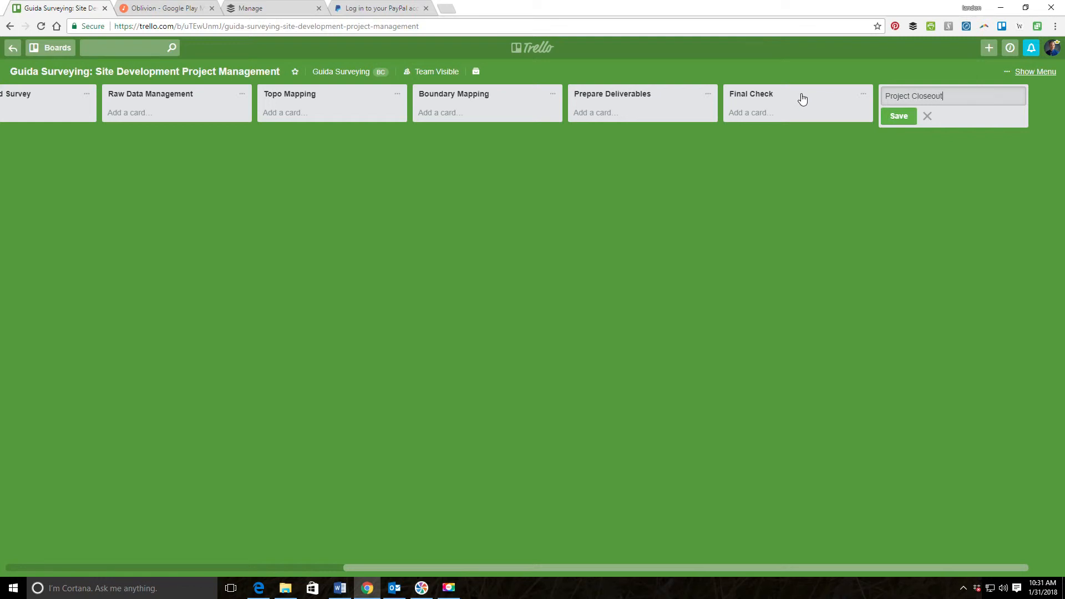
Save Project Closeout as the last list, close Add a list and scroll back to the board start.
left_click(898, 117)
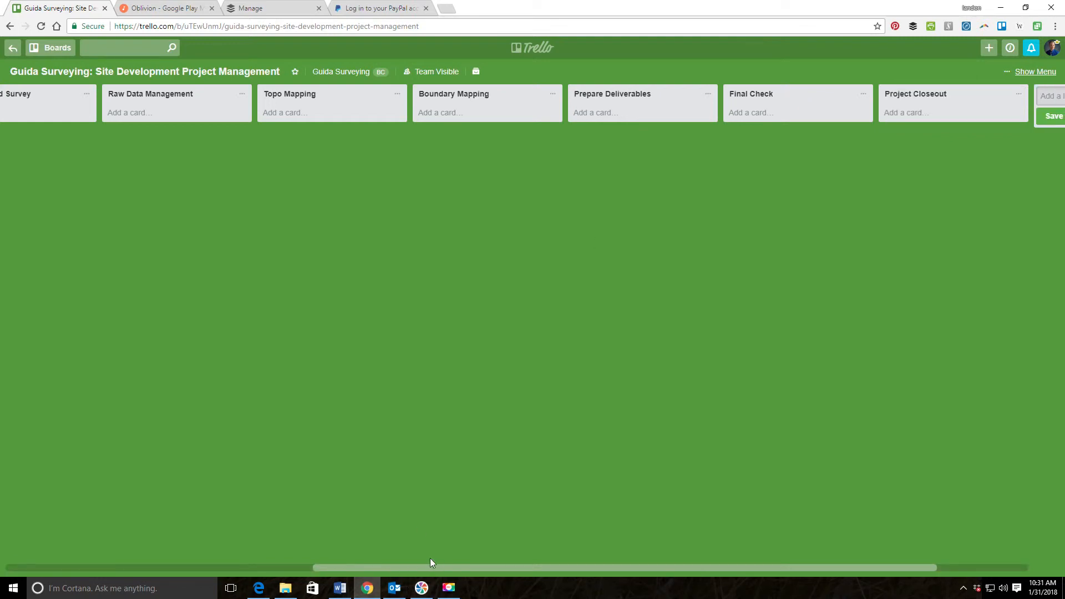
mouse_move(135, 99)
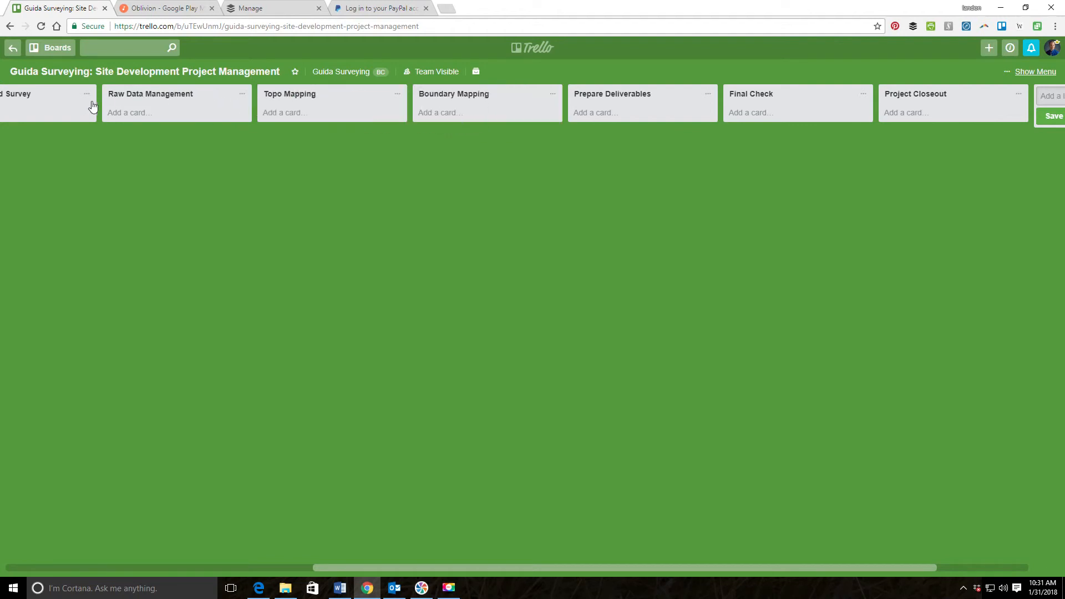
left_click(150, 93)
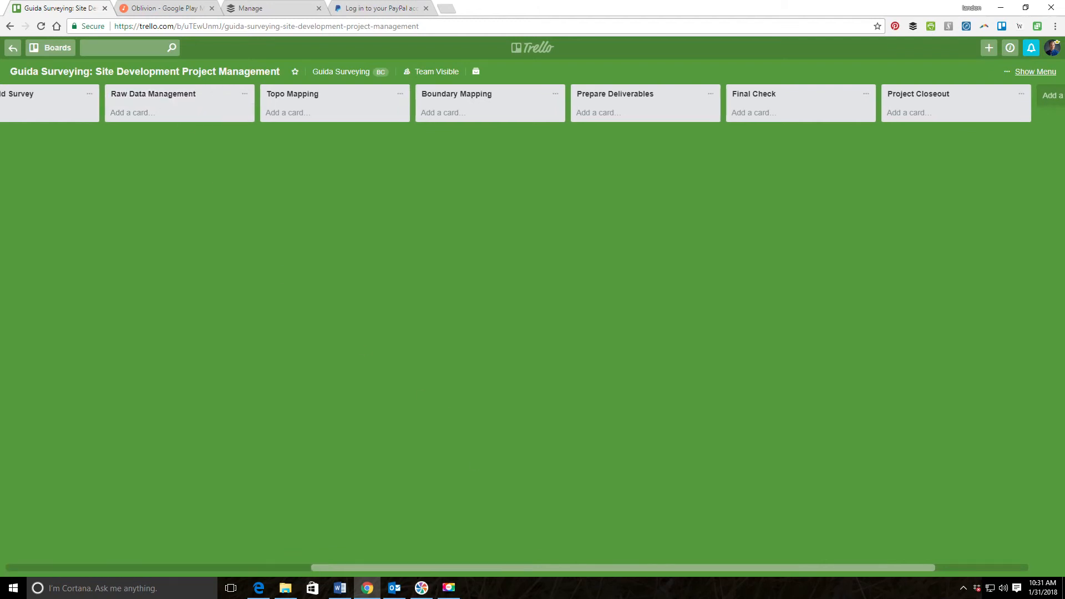
scroll("left", 3)
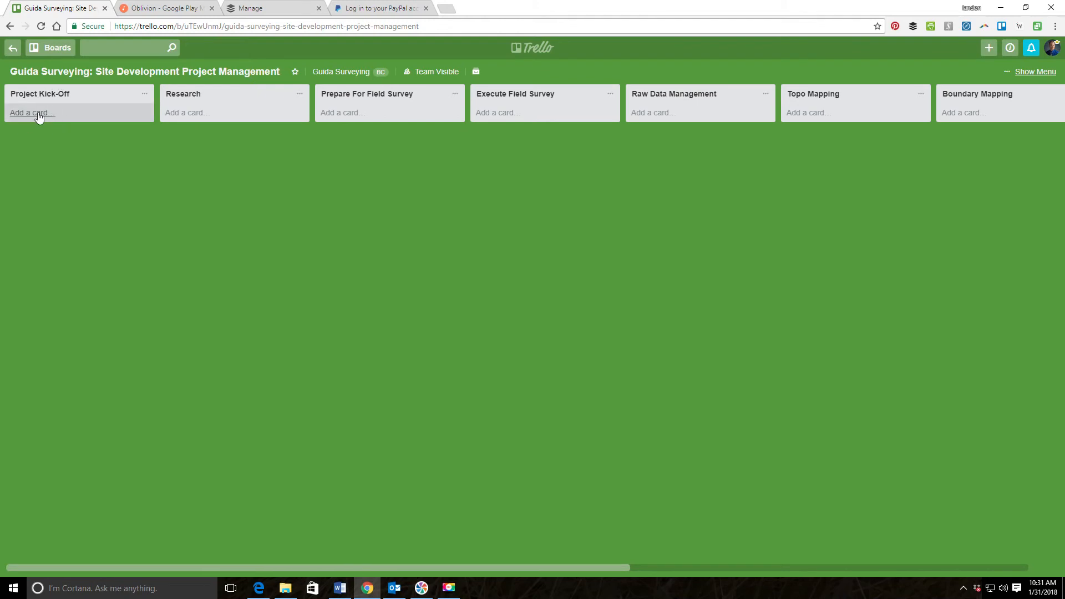
mouse_move(53, 117)
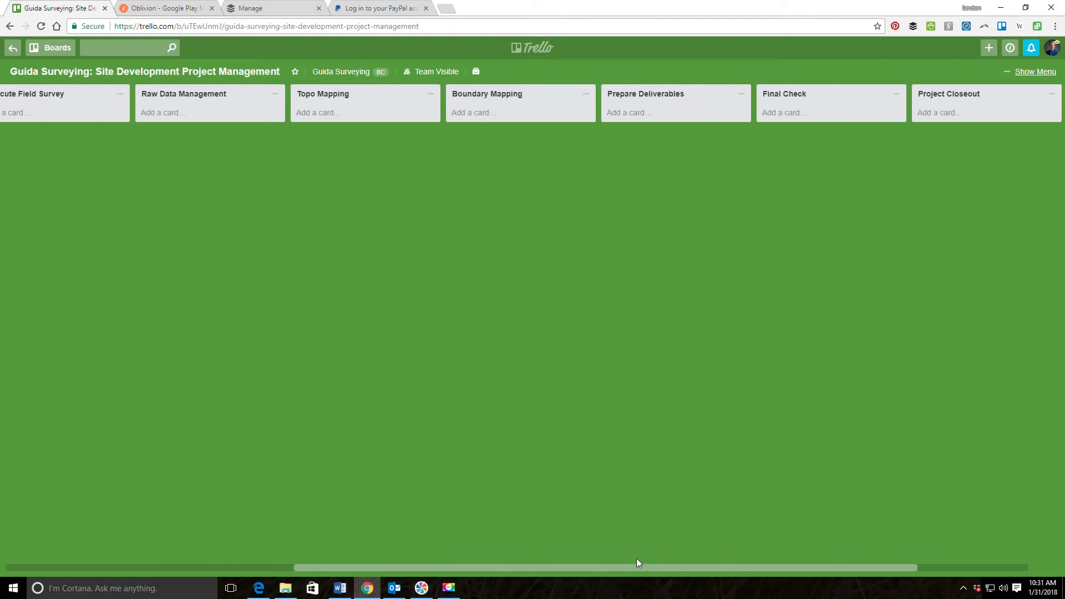
scroll("left", 3)
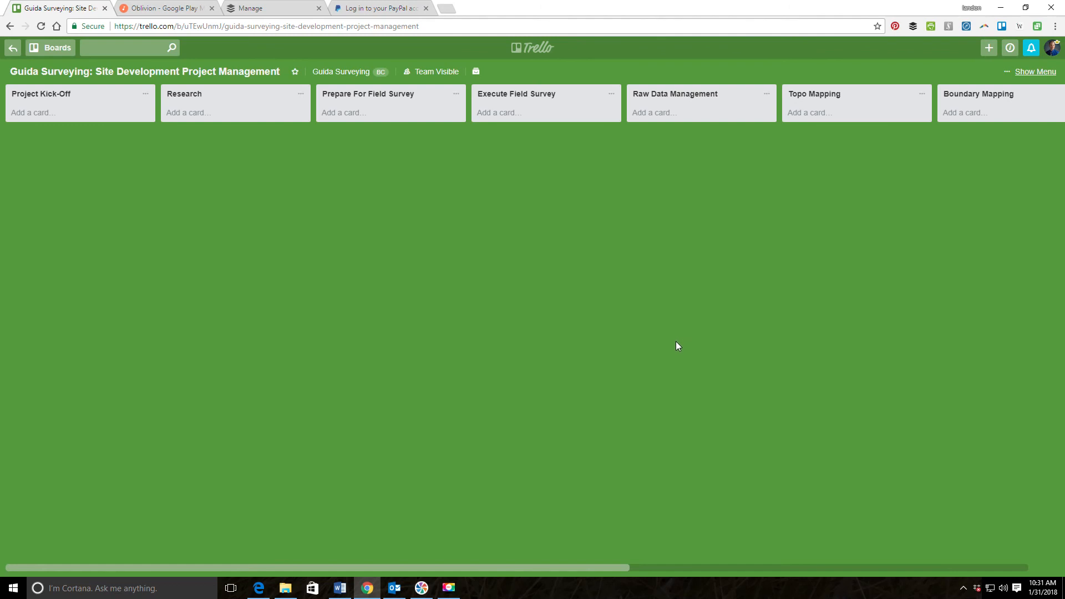
mouse_move(698, 361)
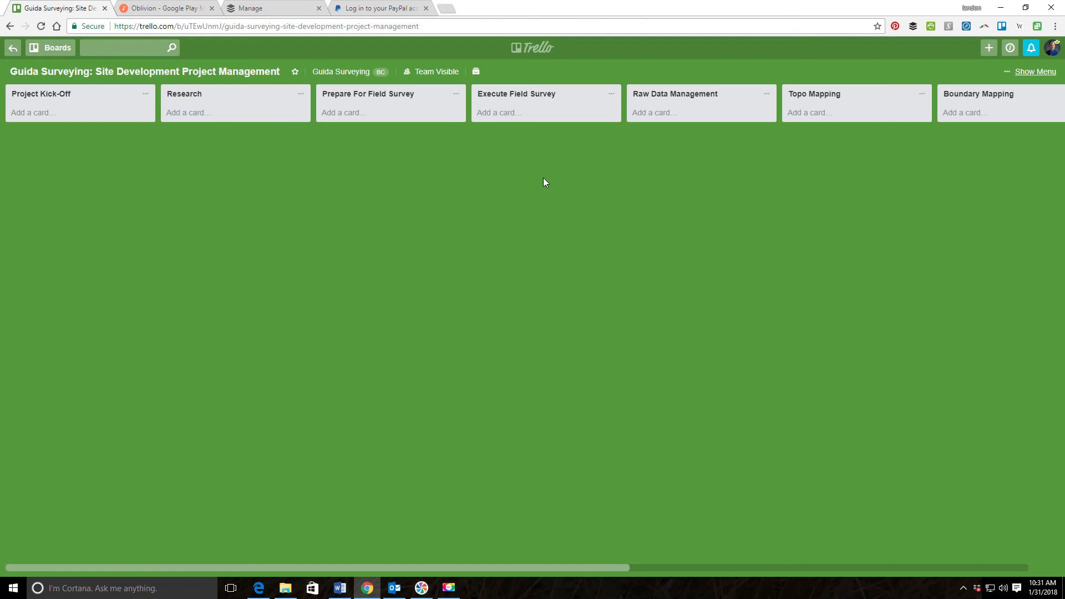
mouse_move(172, 93)
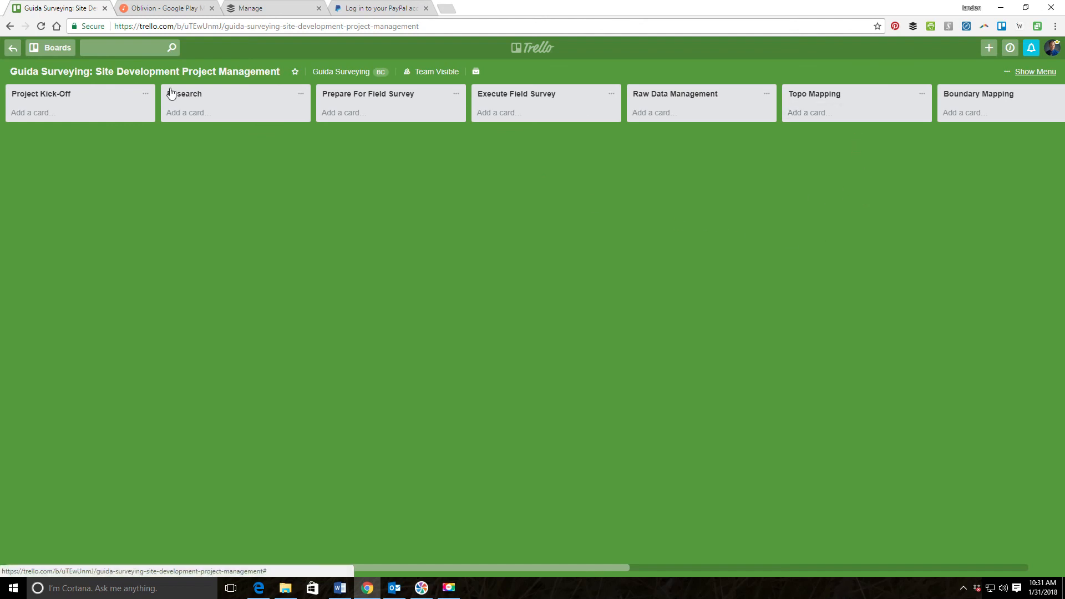